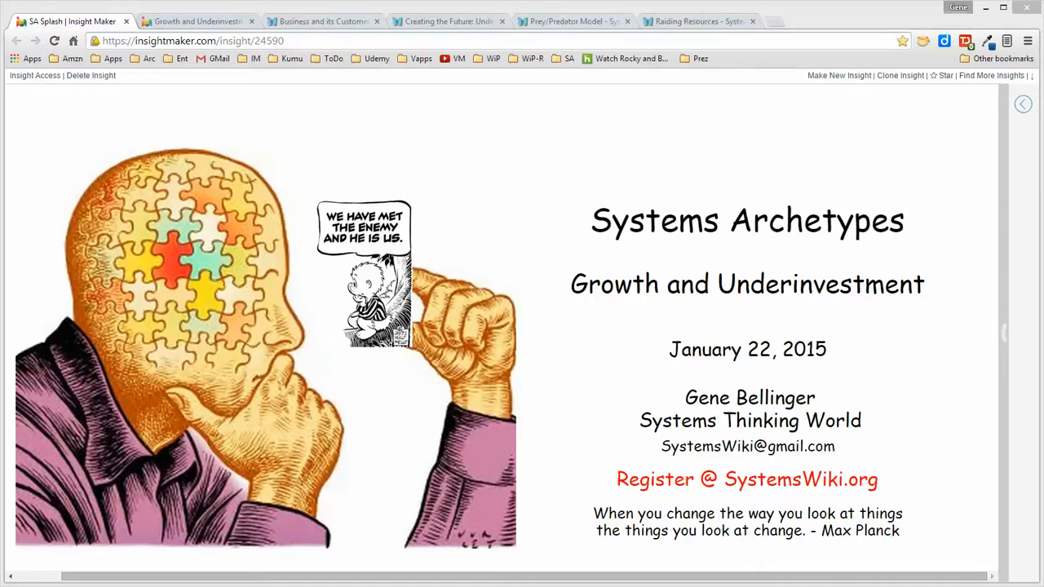
mouse_move(538, 208)
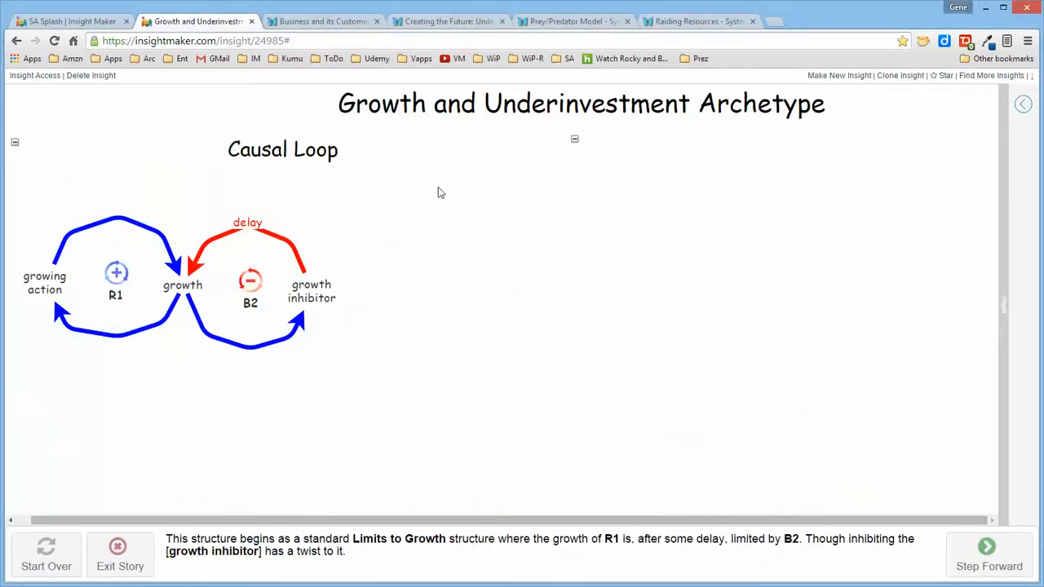
mouse_move(531, 257)
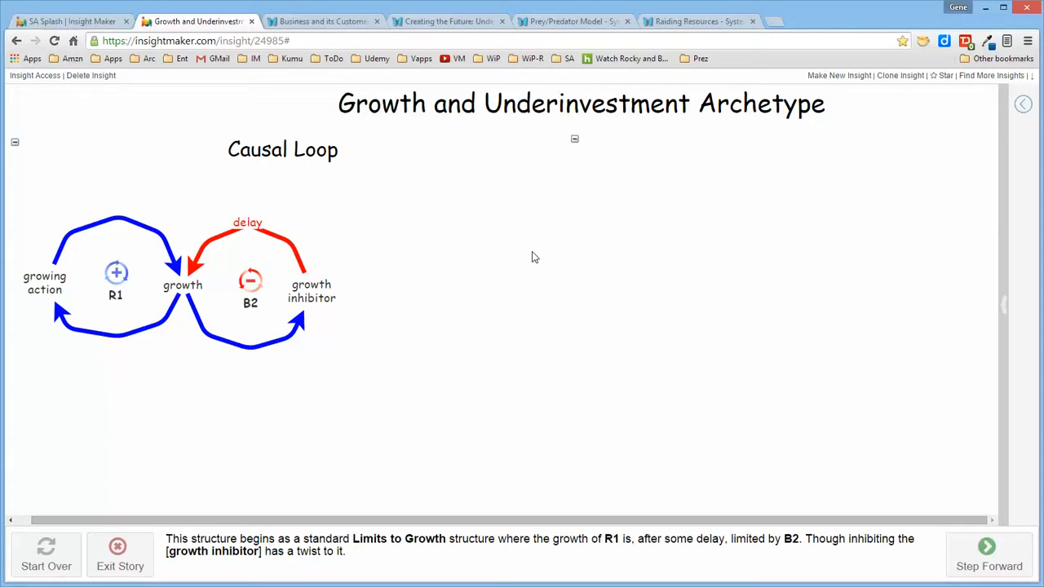
mouse_move(127, 269)
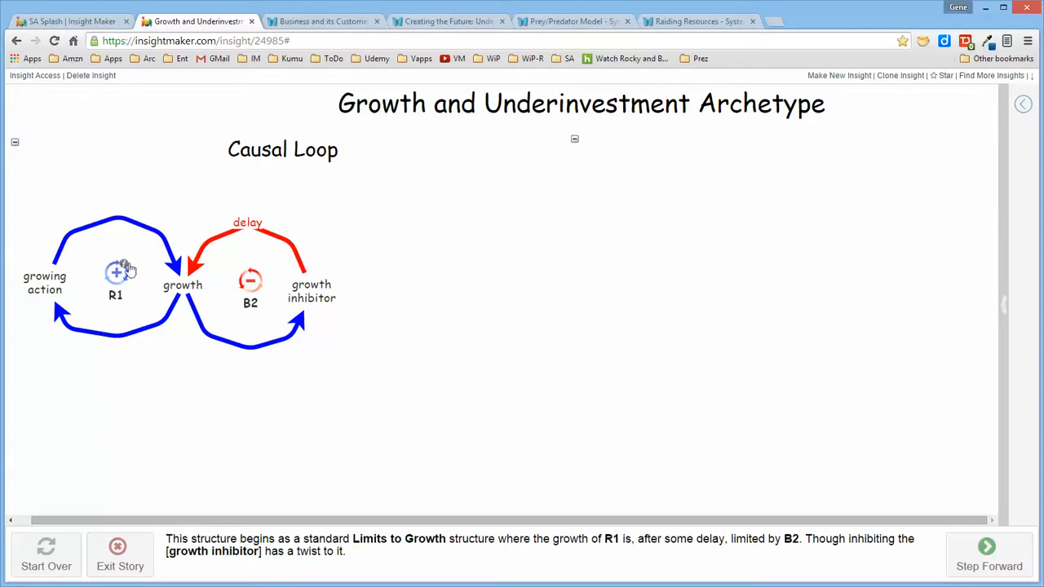
mouse_move(261, 300)
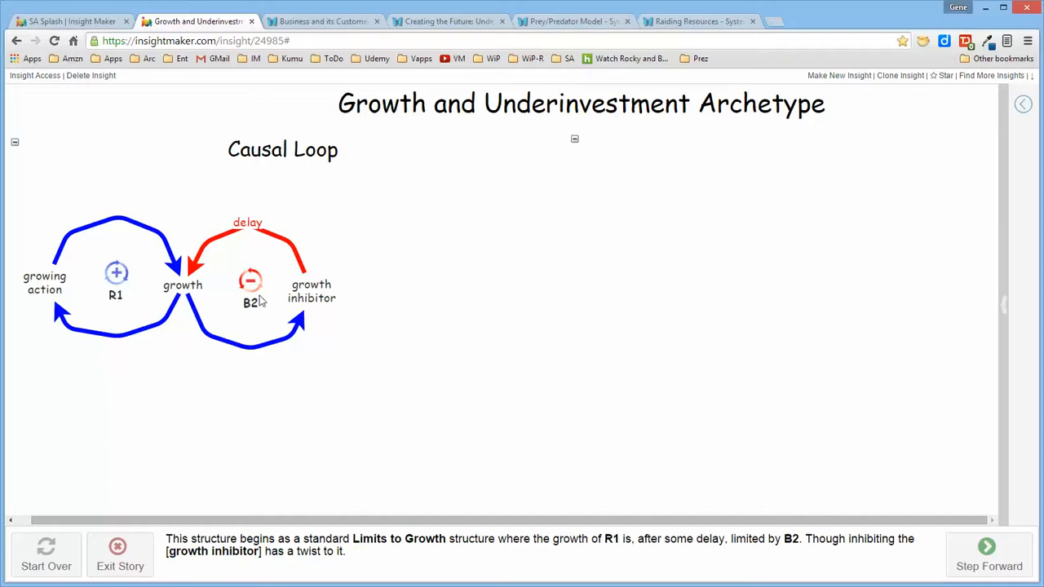
mouse_move(263, 261)
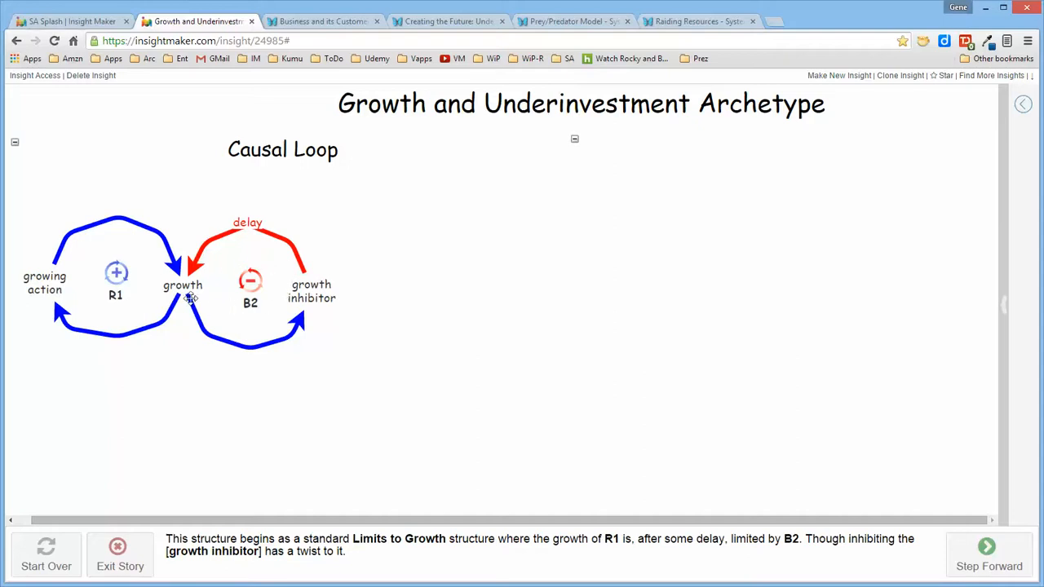
mouse_move(284, 307)
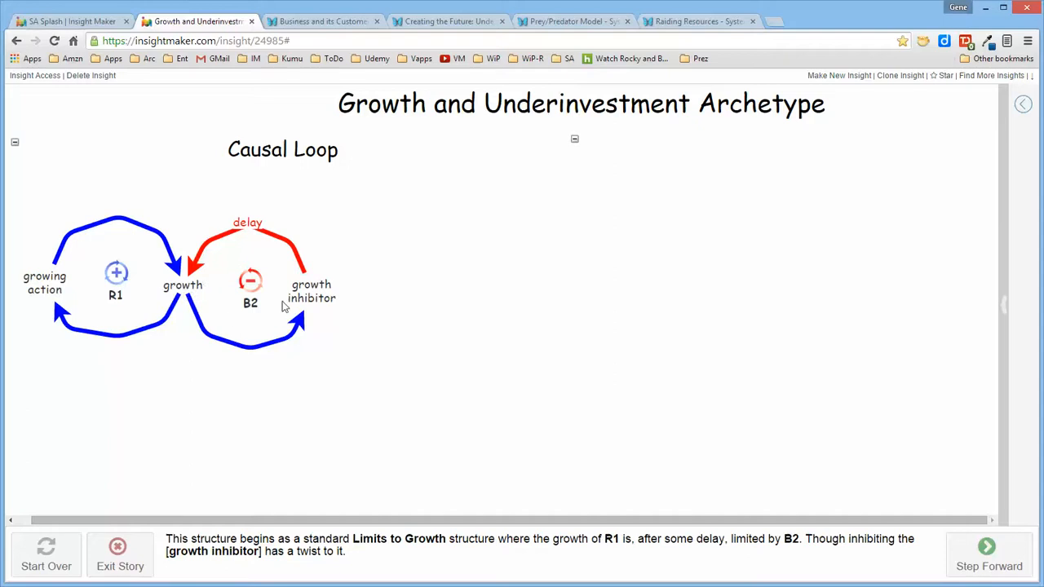
mouse_move(277, 300)
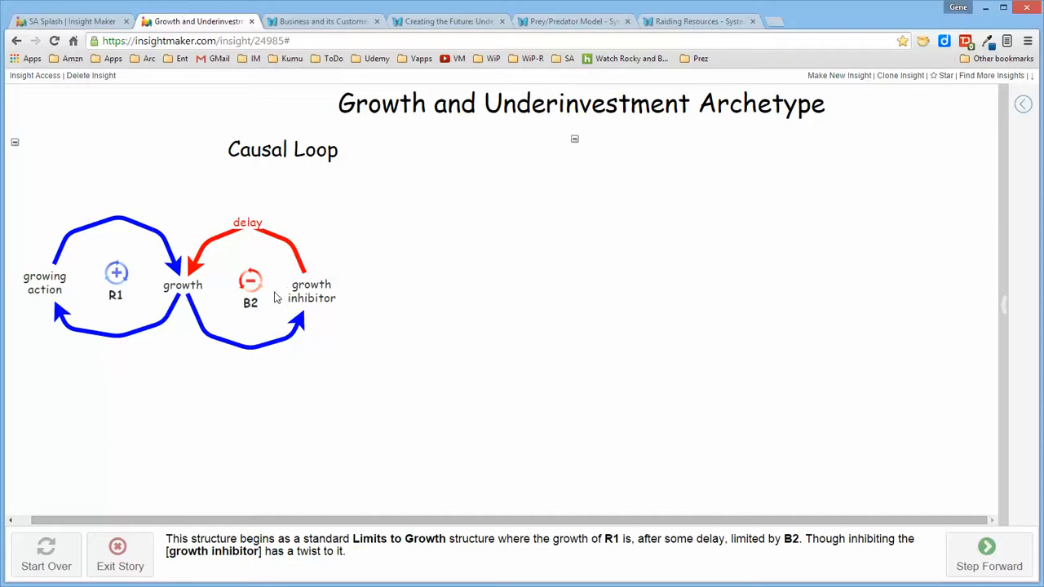
mouse_move(297, 379)
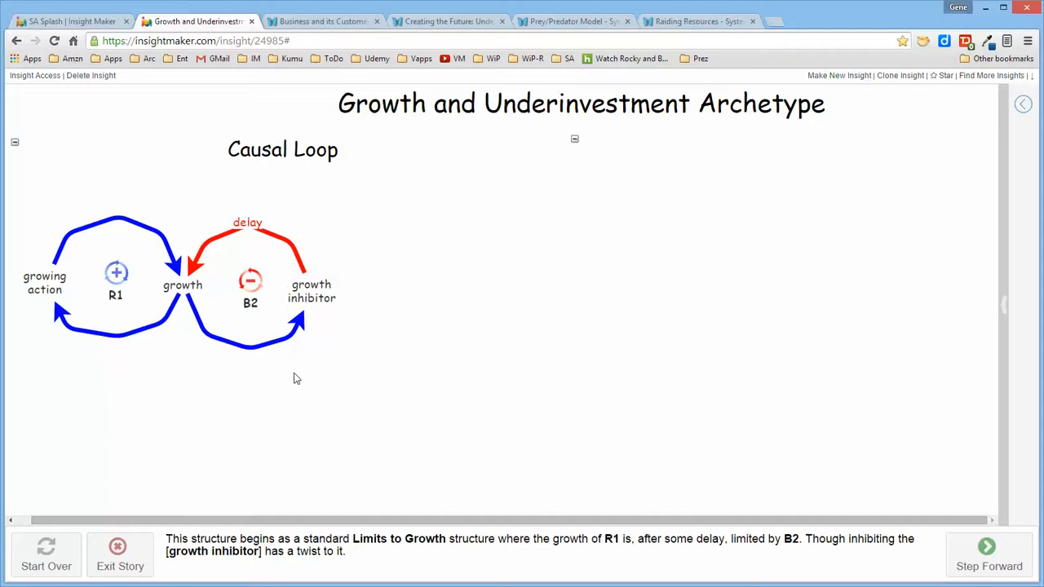
mouse_move(377, 346)
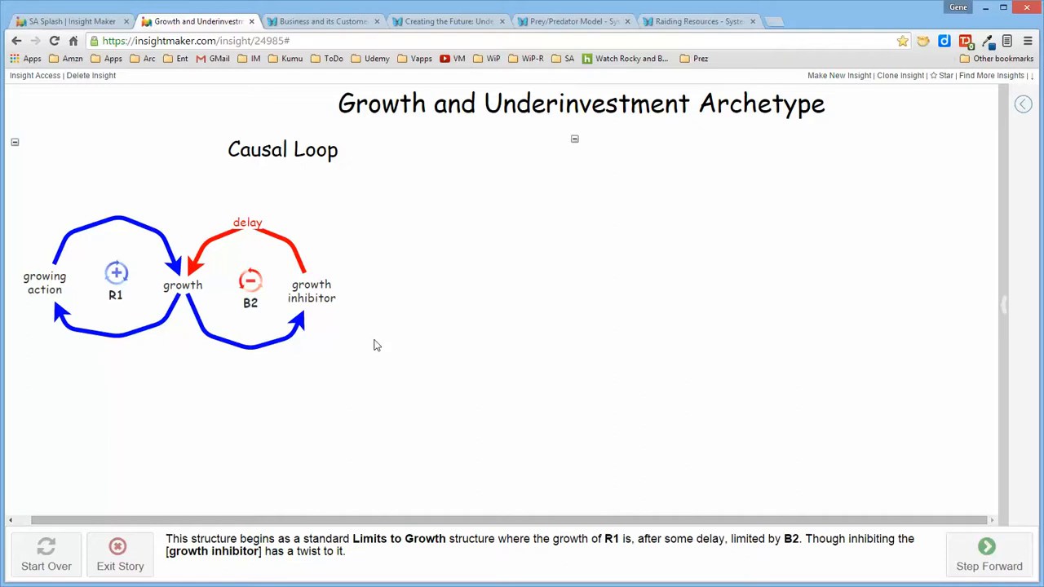
mouse_move(333, 321)
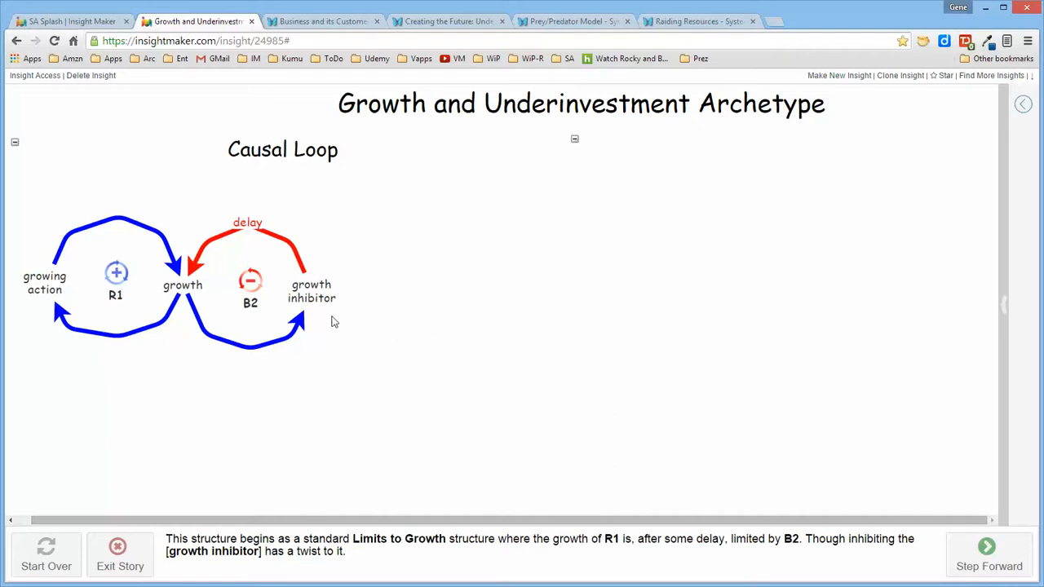
Step: Step the story forward to reveal the B3 loop with standard, perceived need and inhibitor avoidance
left_click(988, 554)
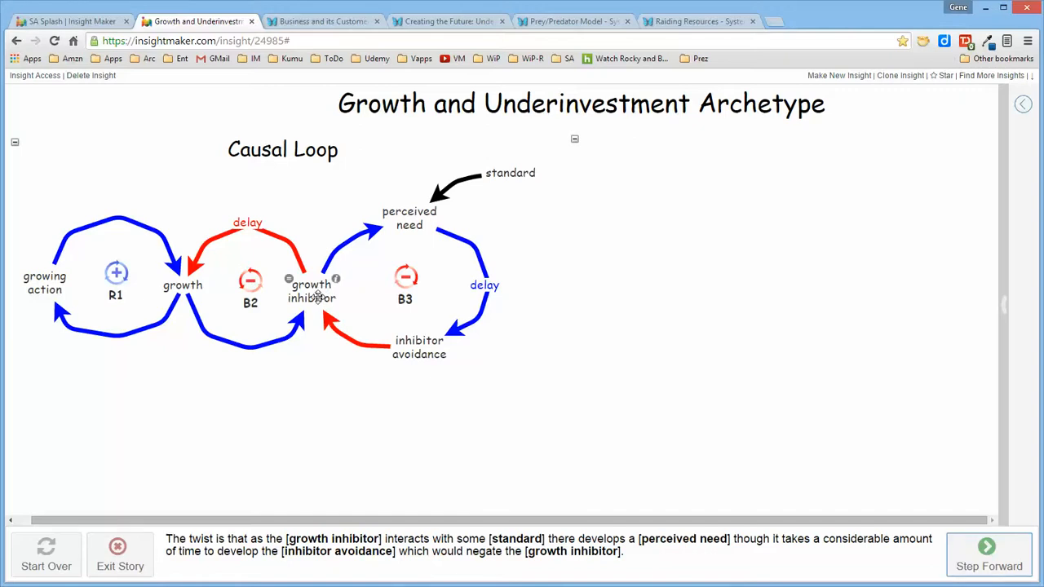
mouse_move(317, 287)
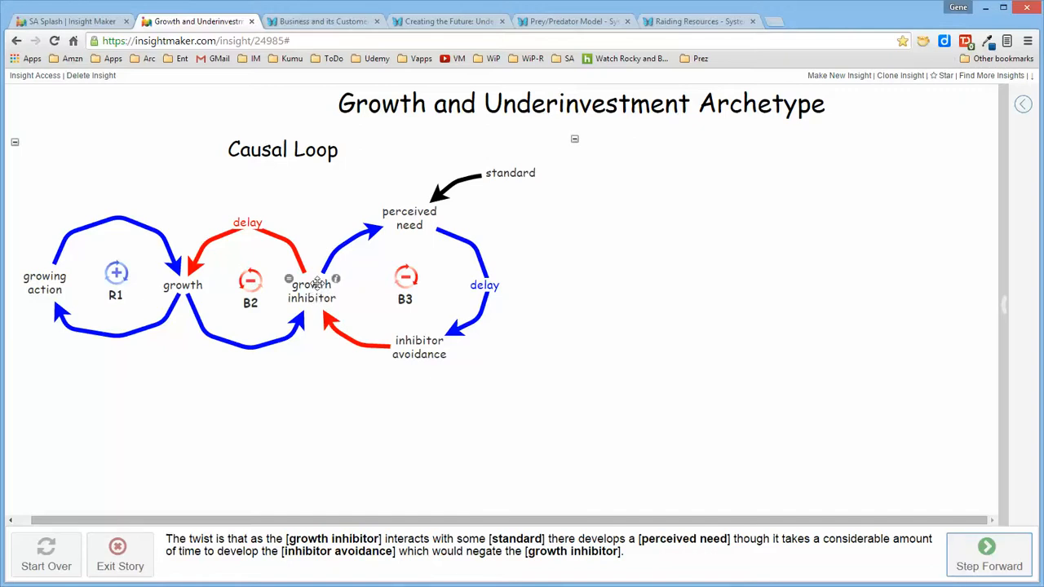
mouse_move(522, 178)
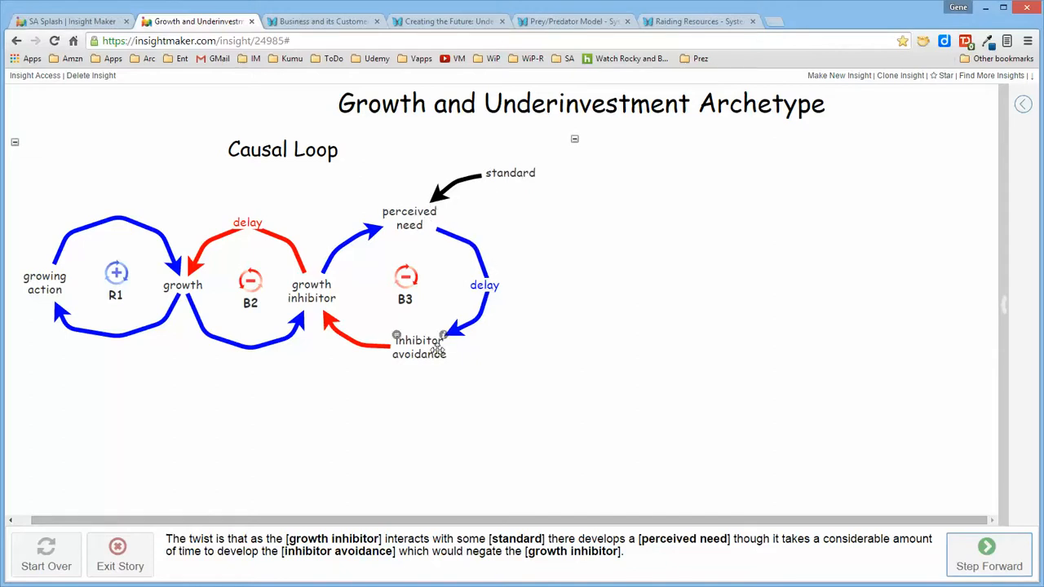
mouse_move(391, 374)
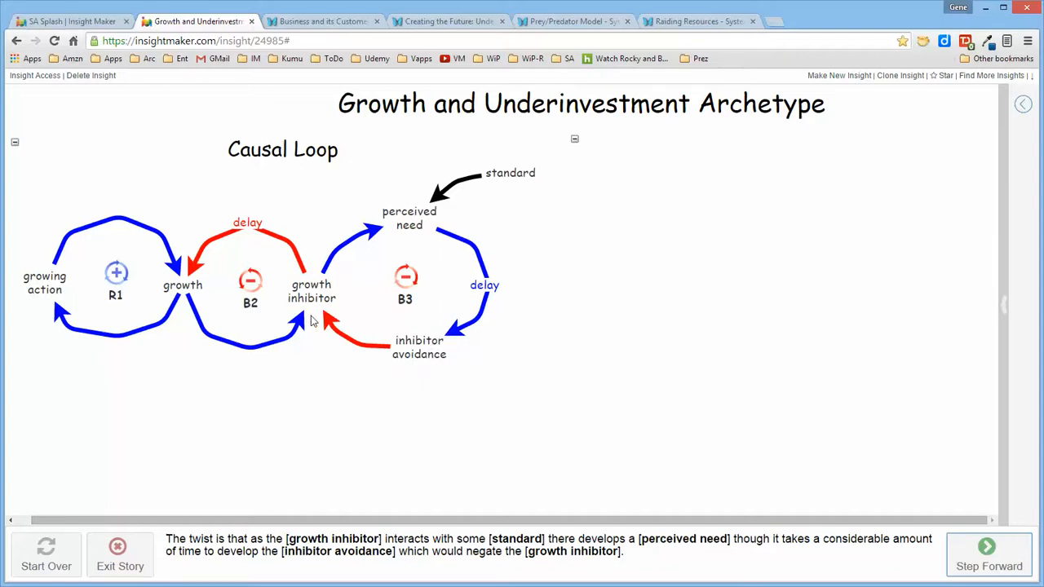
mouse_move(318, 333)
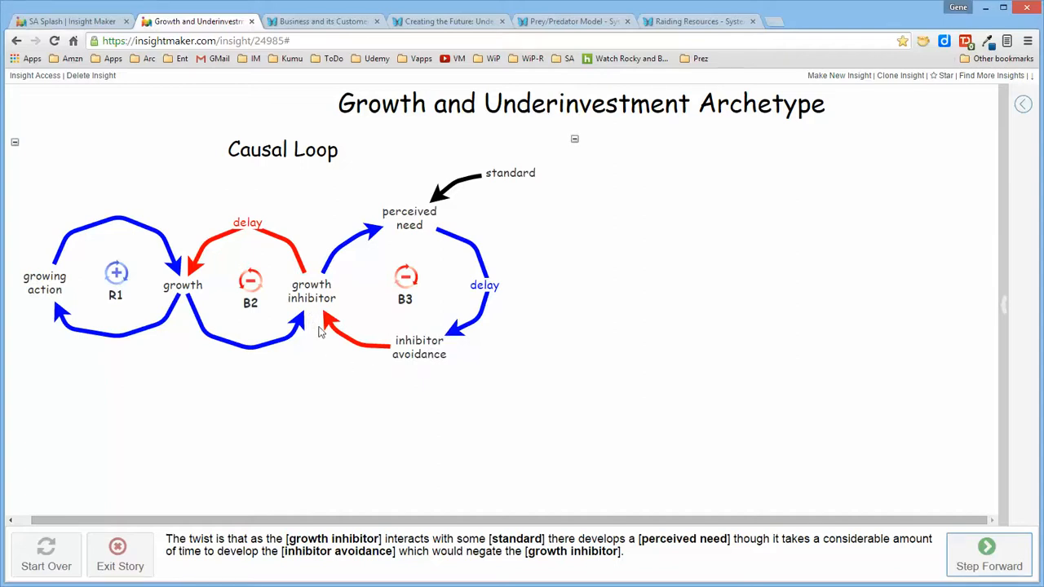
mouse_move(172, 352)
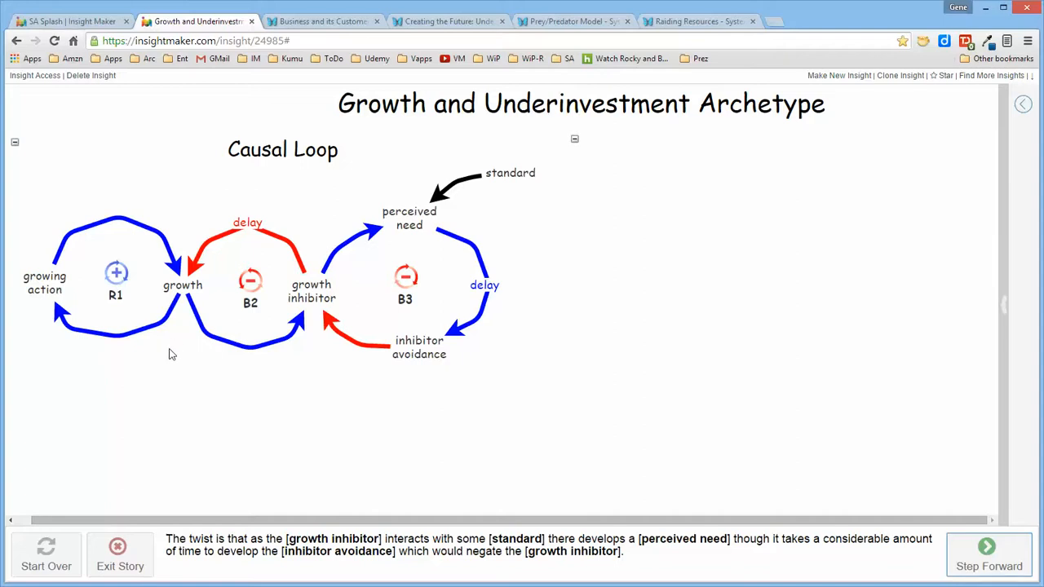
mouse_move(704, 443)
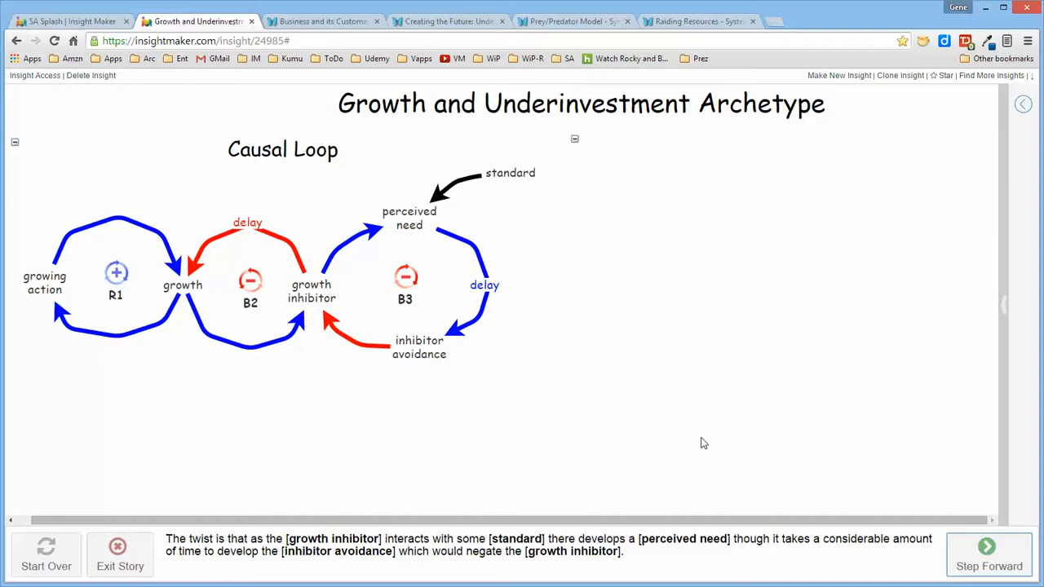
Step: Step forward to the explanation of why the time-critical growth opportunity is missed
left_click(988, 555)
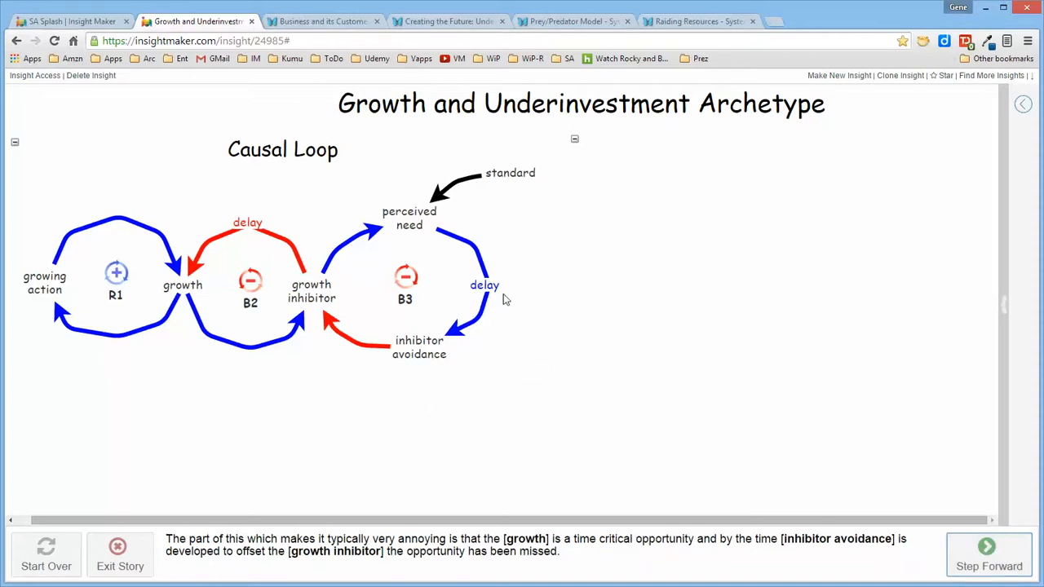
mouse_move(476, 339)
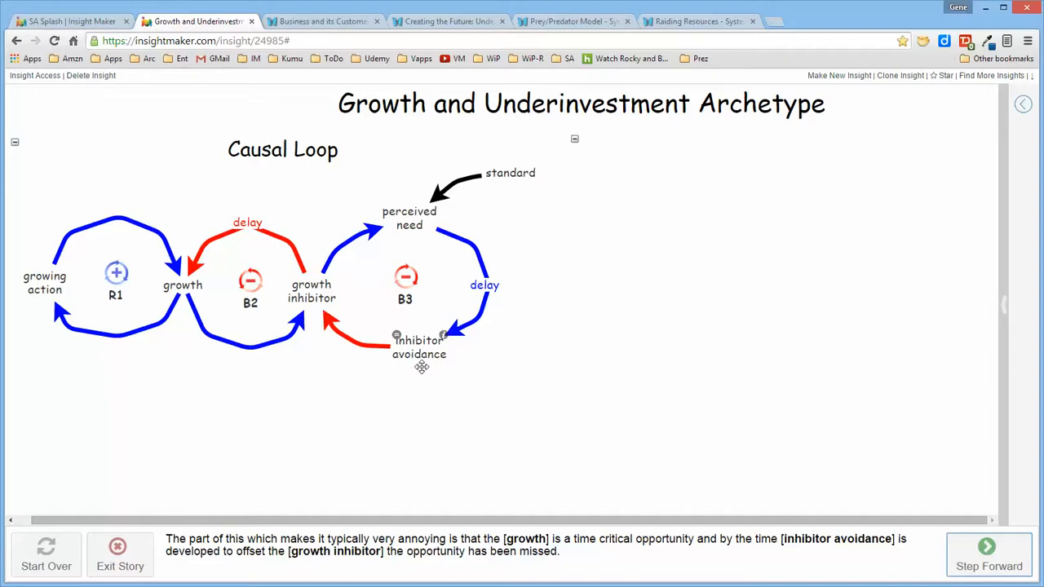
mouse_move(172, 359)
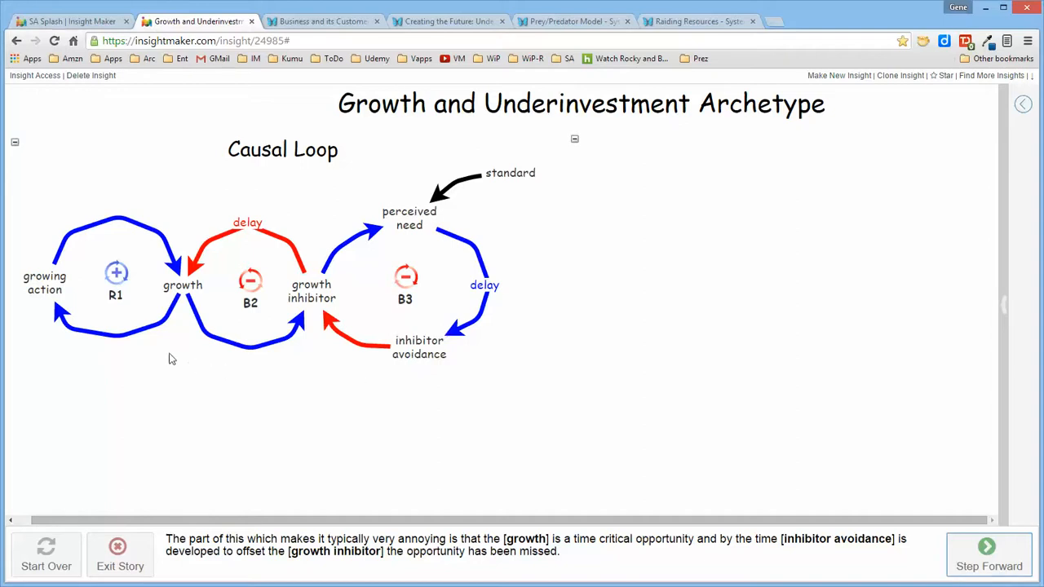
mouse_move(172, 349)
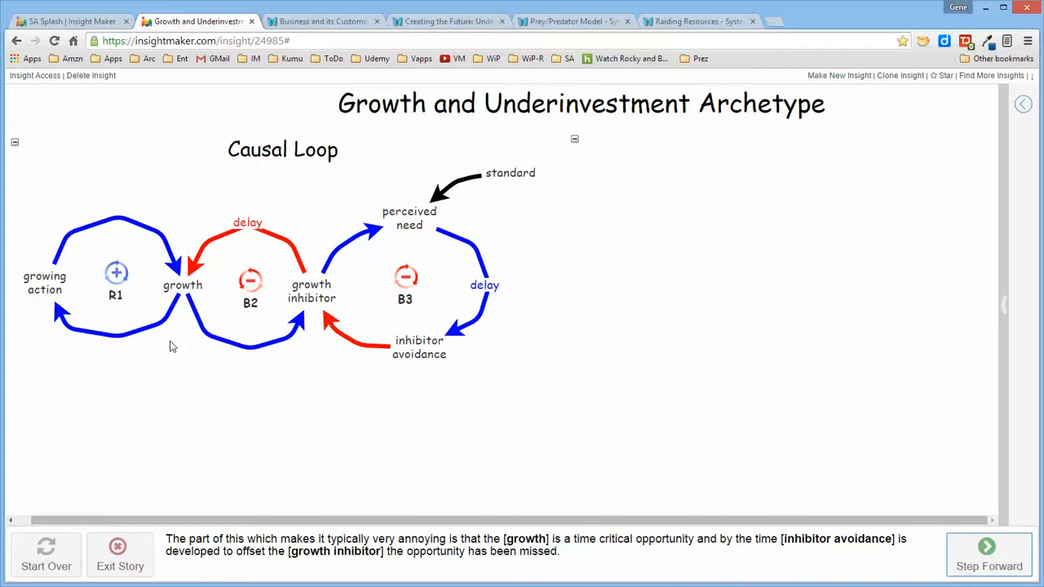
mouse_move(456, 368)
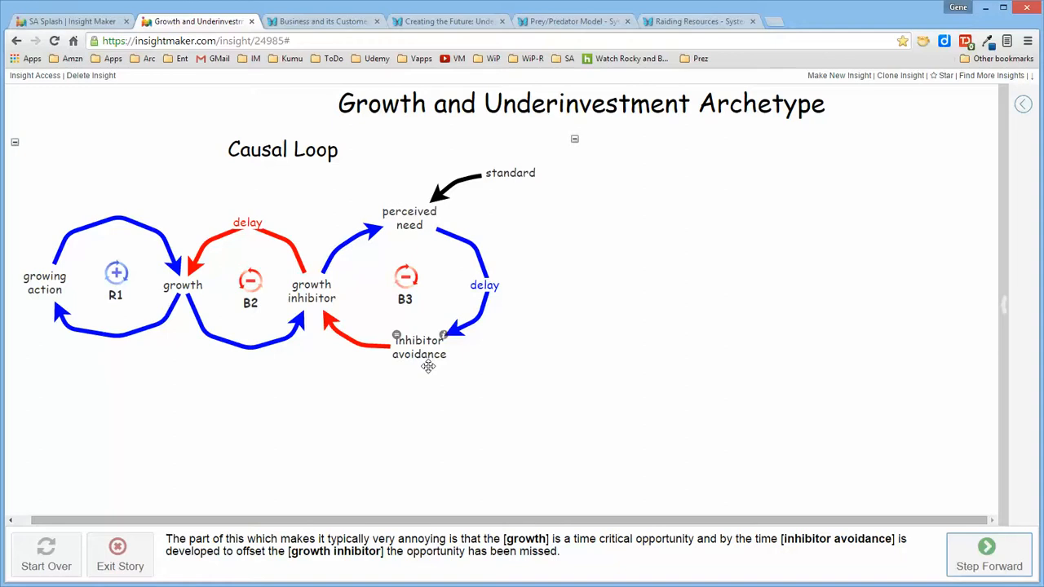
mouse_move(199, 364)
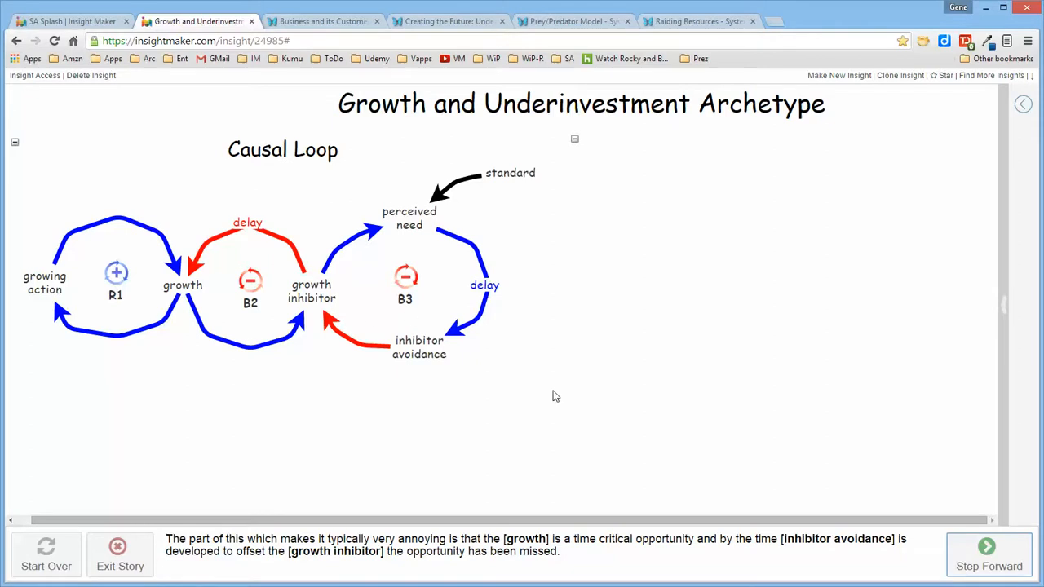
Step: Step through the simulation-diagram explanation of action, need and inhibitor factors and the Inhibitor Avoidance stock
left_click(988, 554)
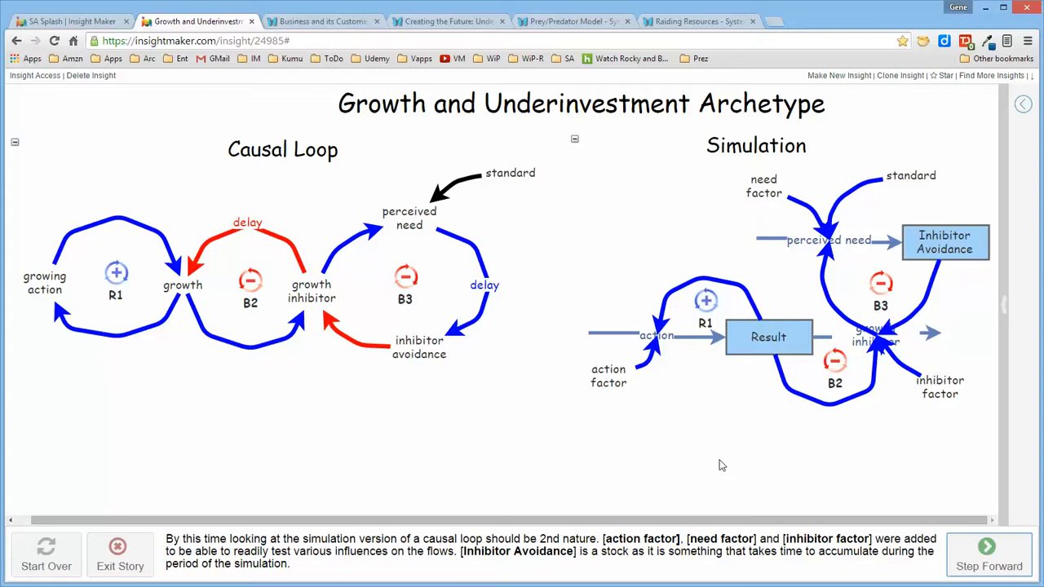
mouse_move(734, 450)
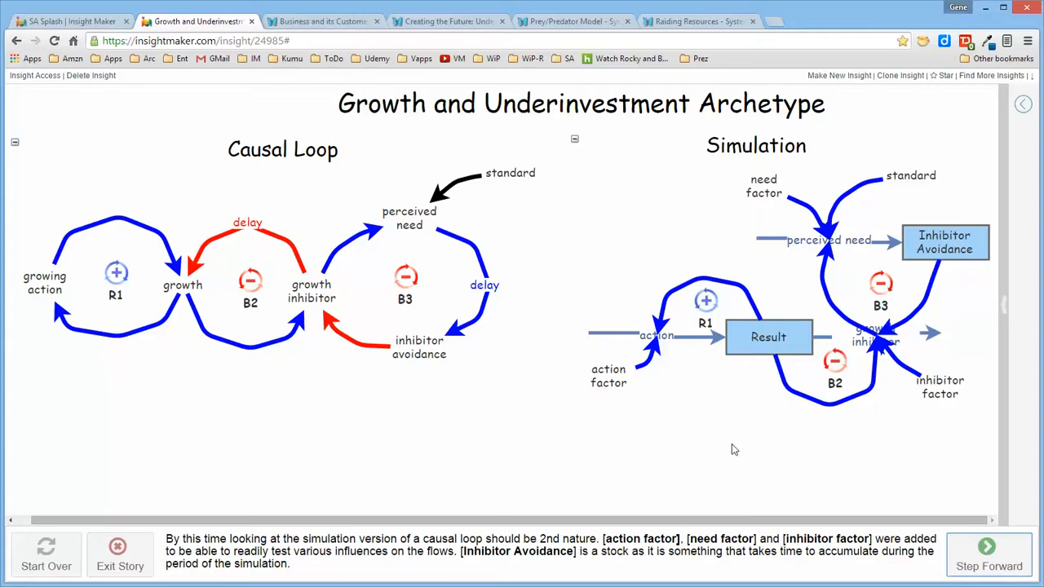
mouse_move(733, 431)
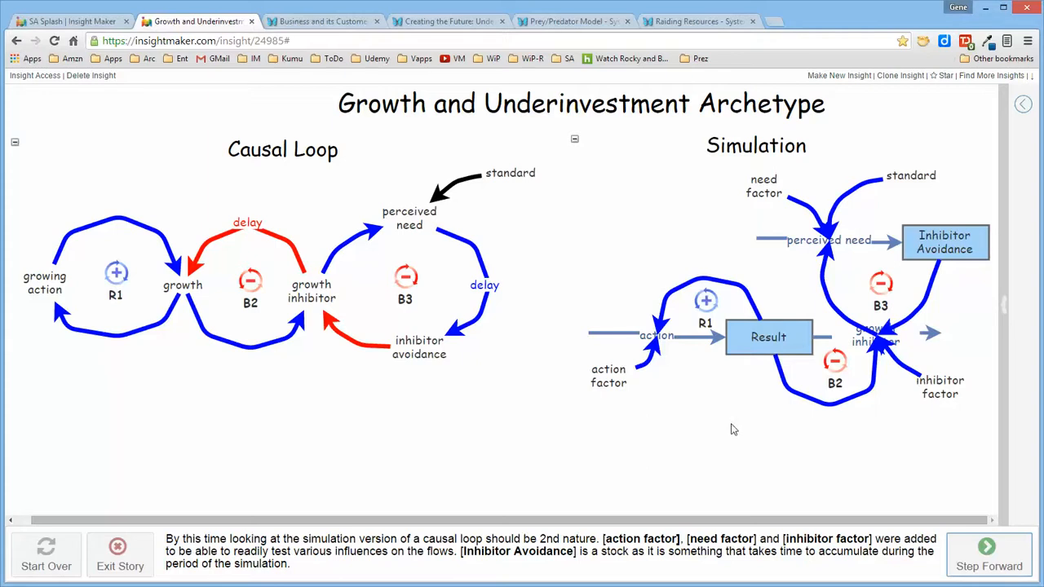
mouse_move(734, 427)
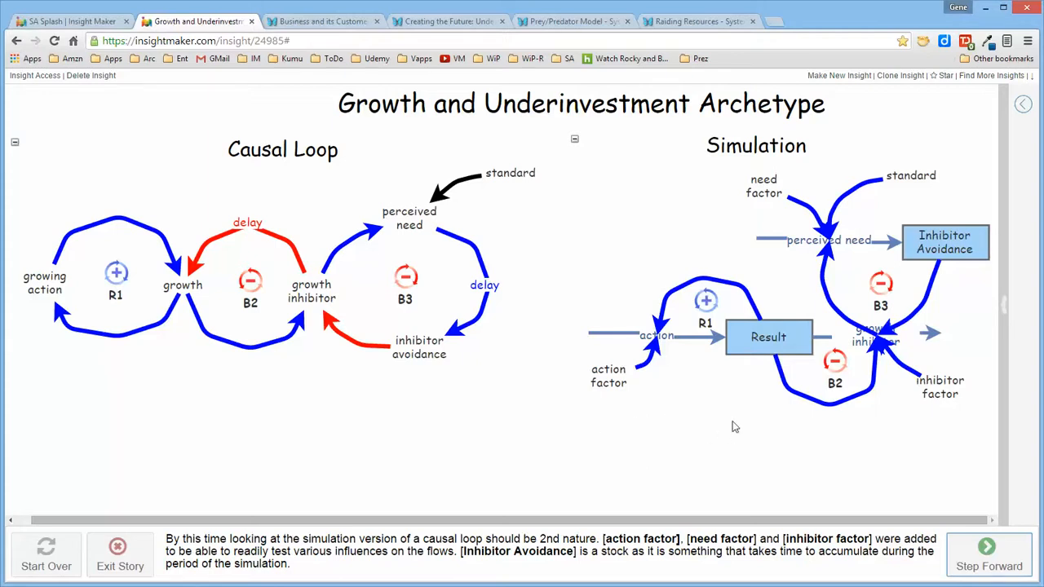
mouse_move(819, 421)
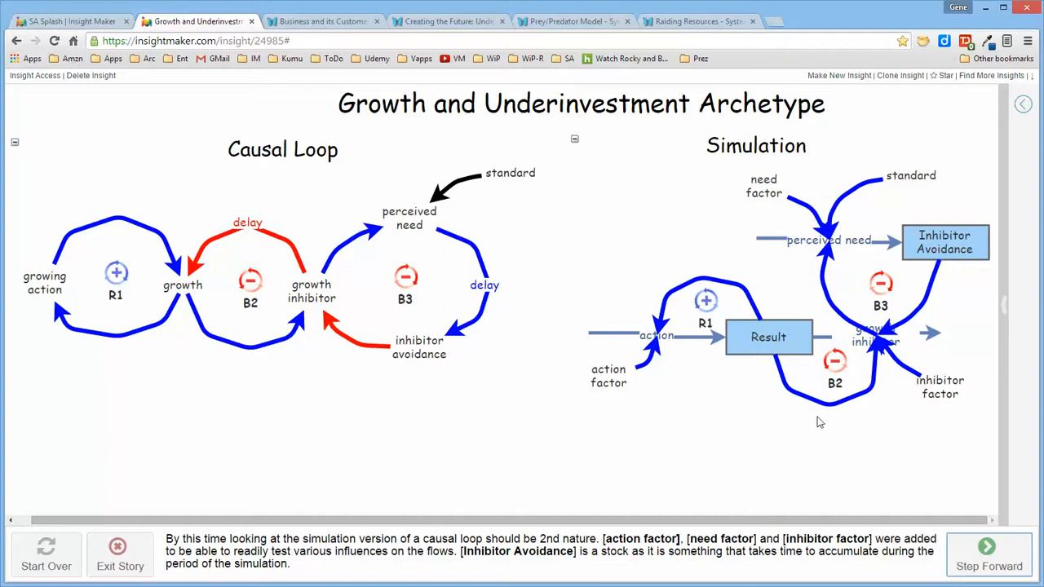
mouse_move(912, 284)
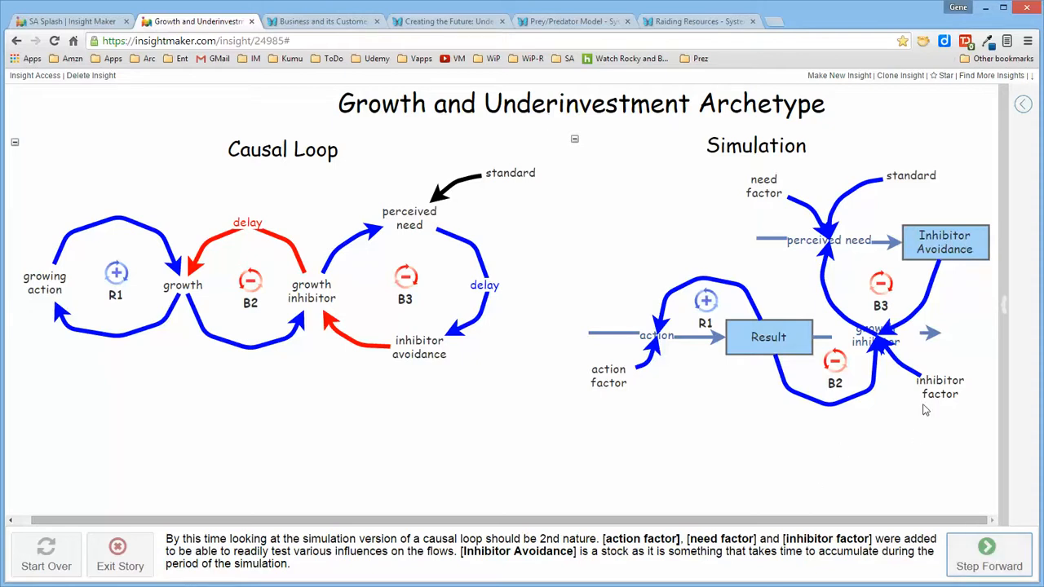
mouse_move(874, 305)
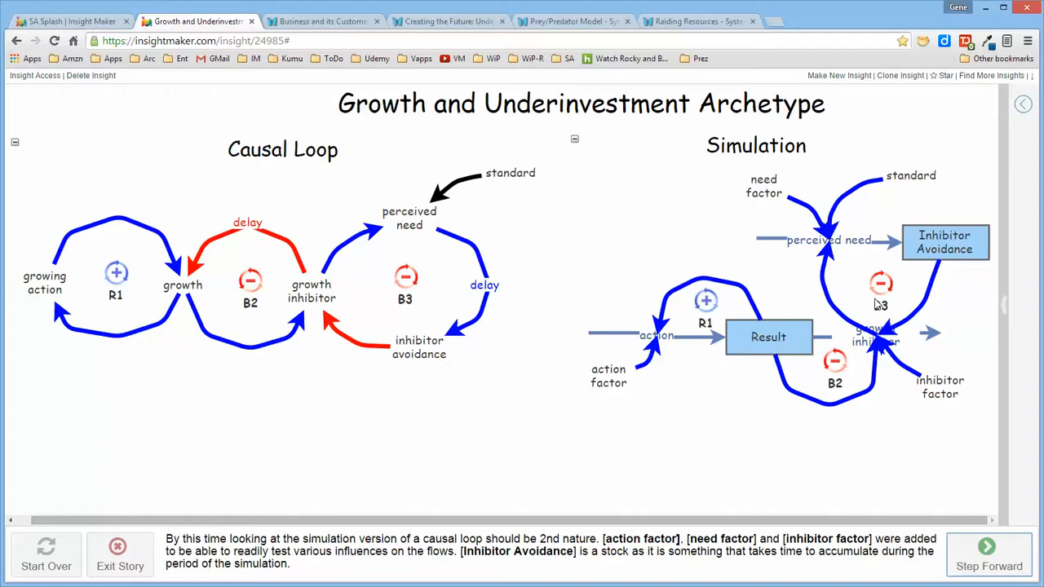
left_click(988, 554)
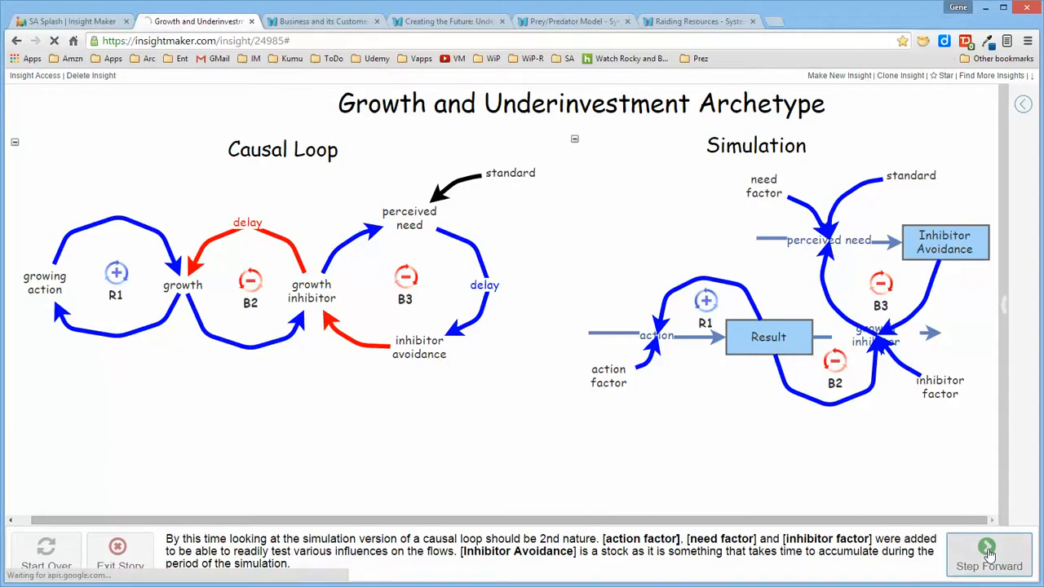
Step: Step forward to run the pure reinforcing case, Result climbing exponentially over 10 days
left_click(988, 555)
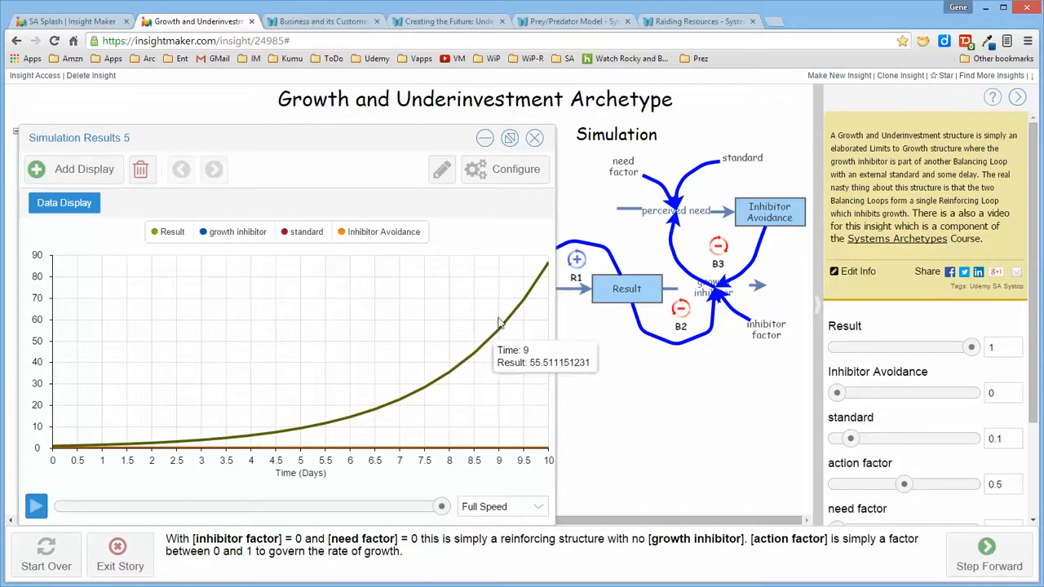
mouse_move(476, 382)
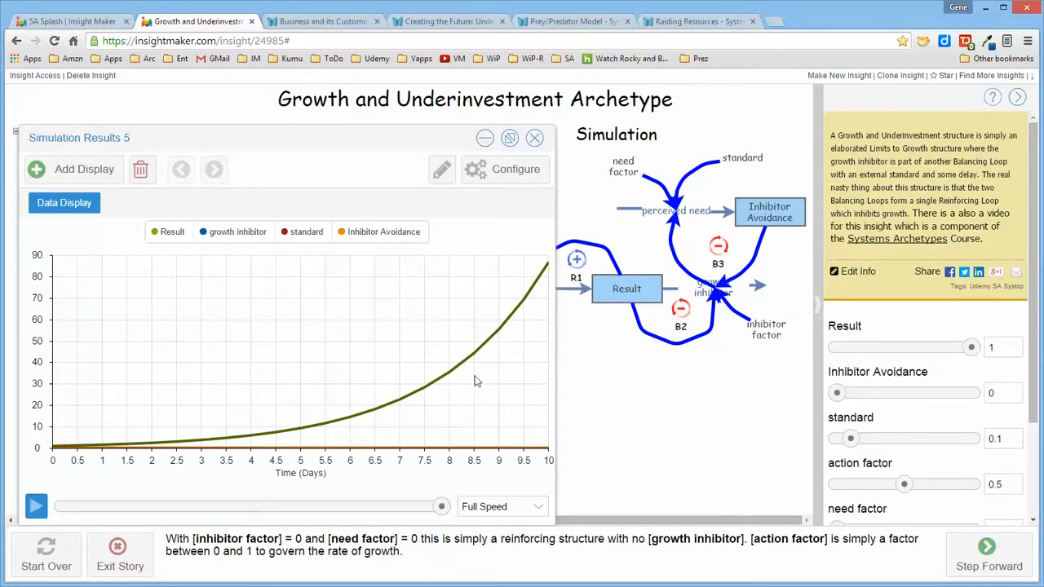
mouse_move(525, 306)
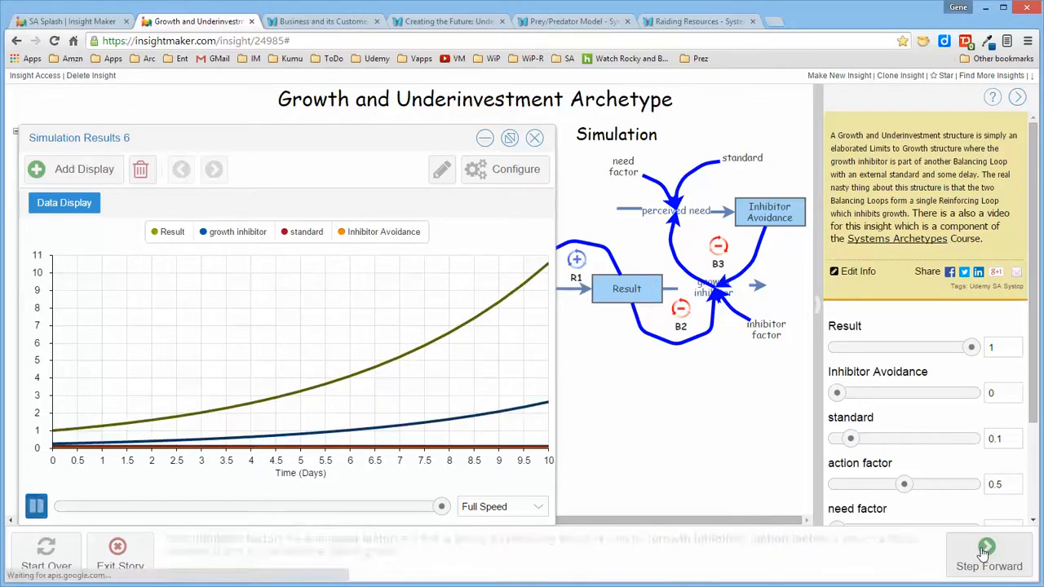
Step: Step forward to the run with inhibitor factor 0.25, Result staying below the previous curve
left_click(988, 554)
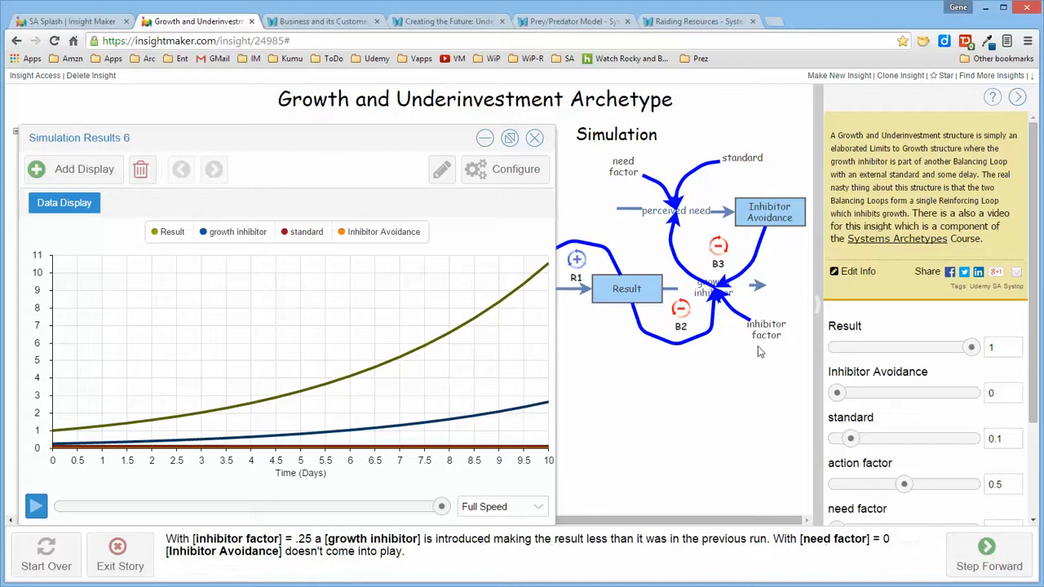
mouse_move(727, 336)
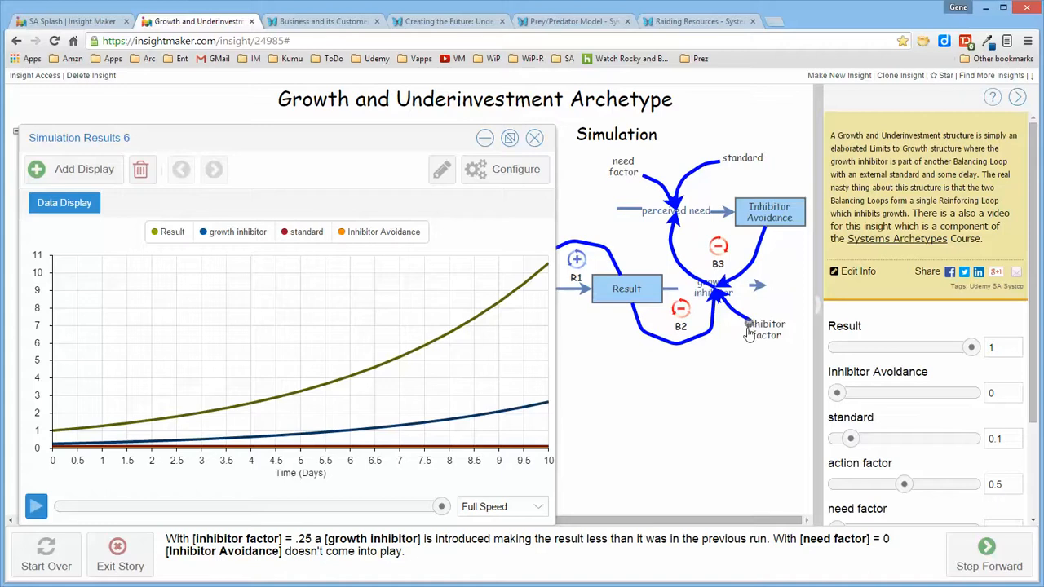
mouse_move(667, 305)
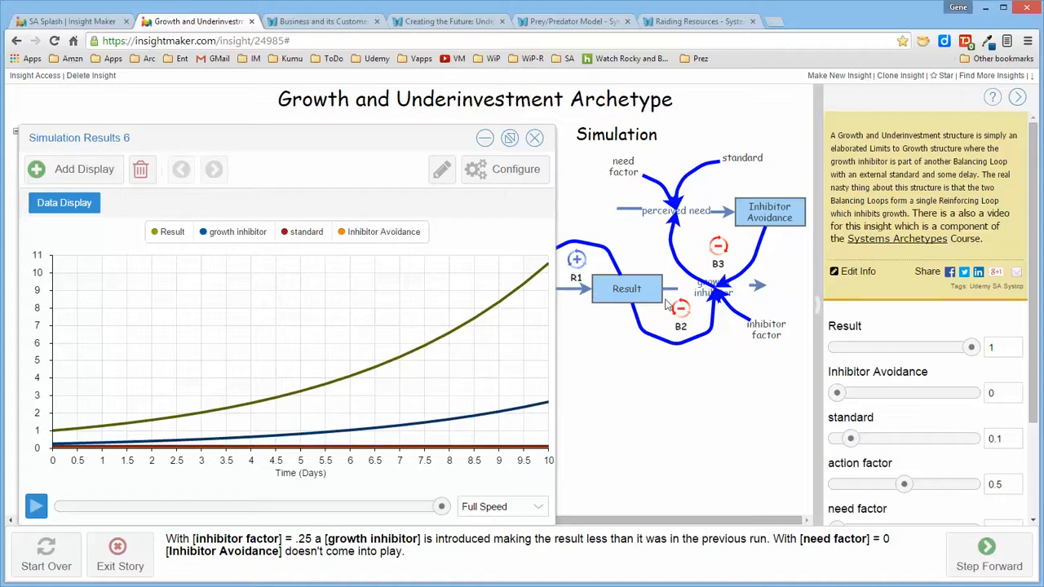
mouse_move(675, 385)
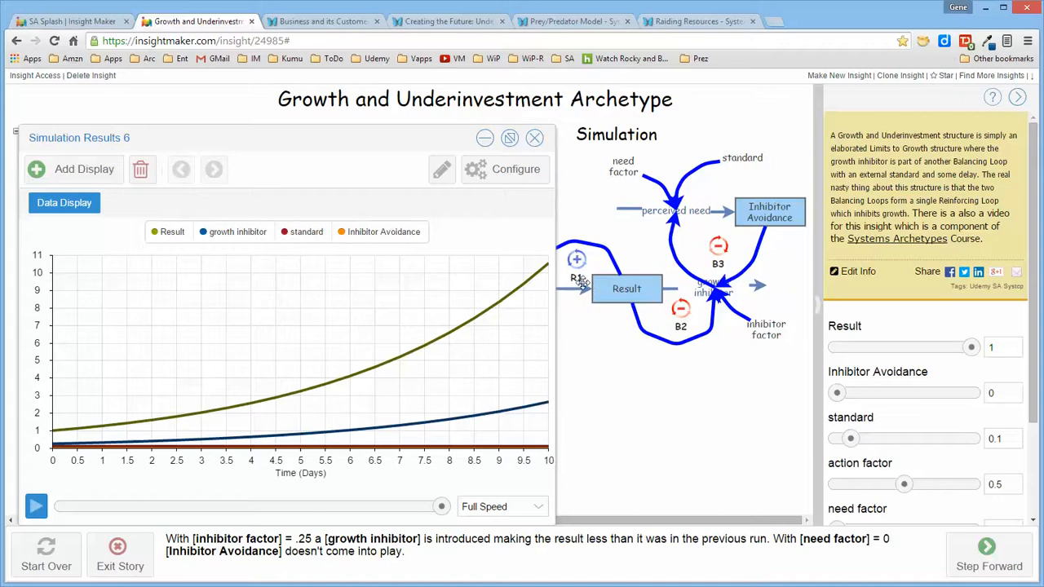
mouse_move(506, 290)
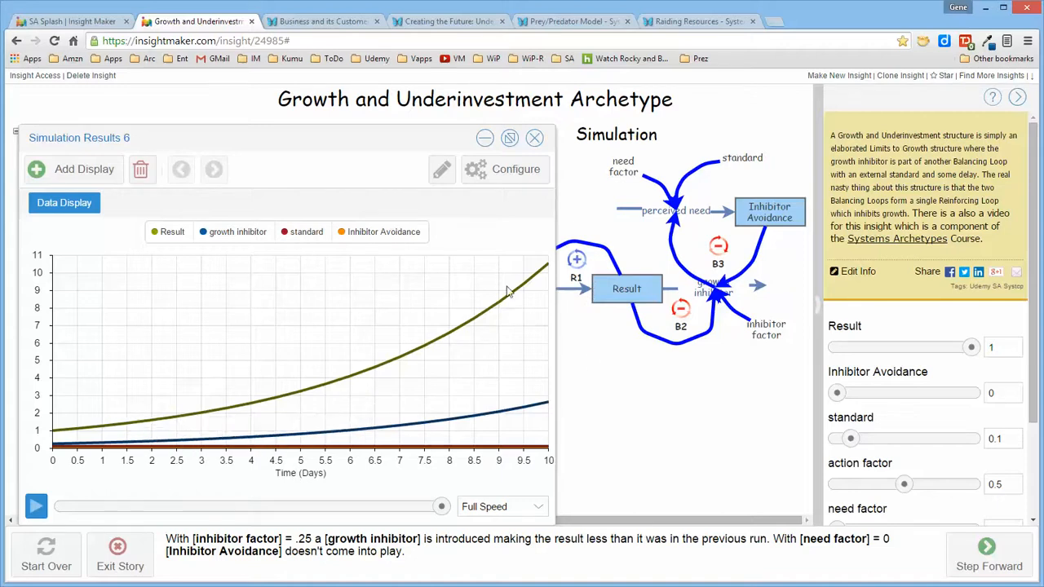
mouse_move(541, 281)
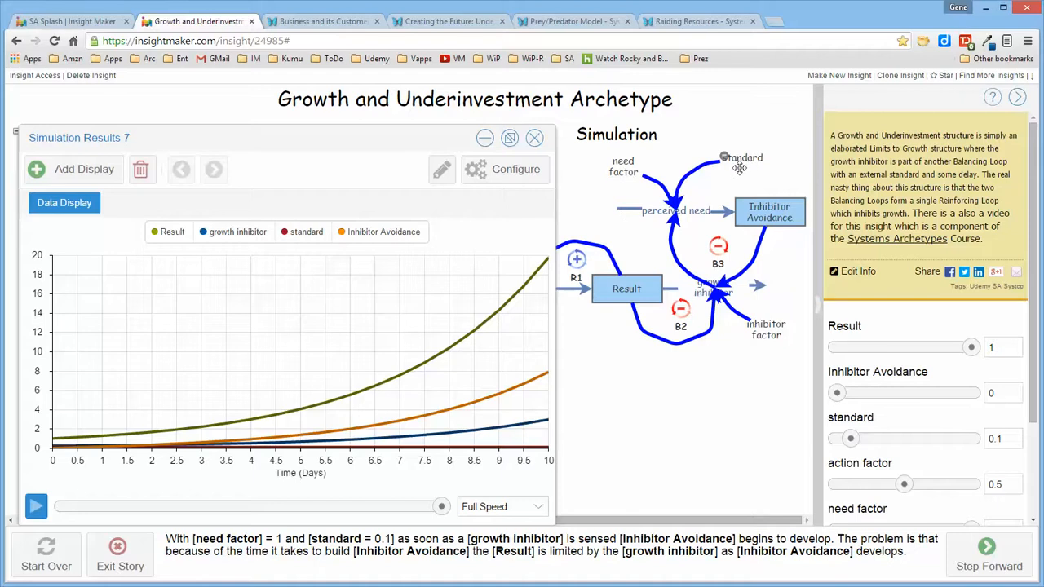
mouse_move(730, 320)
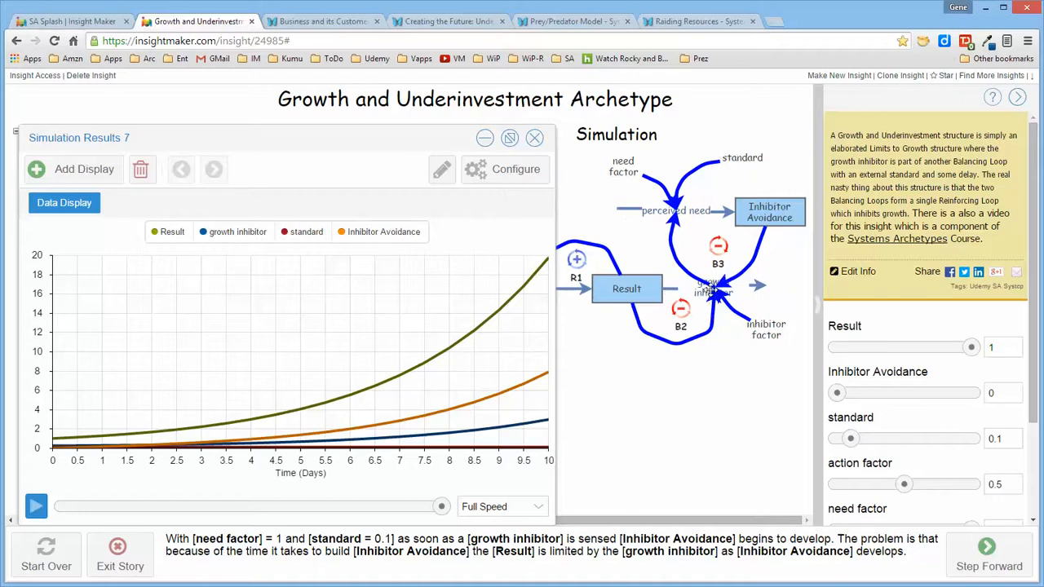
mouse_move(711, 156)
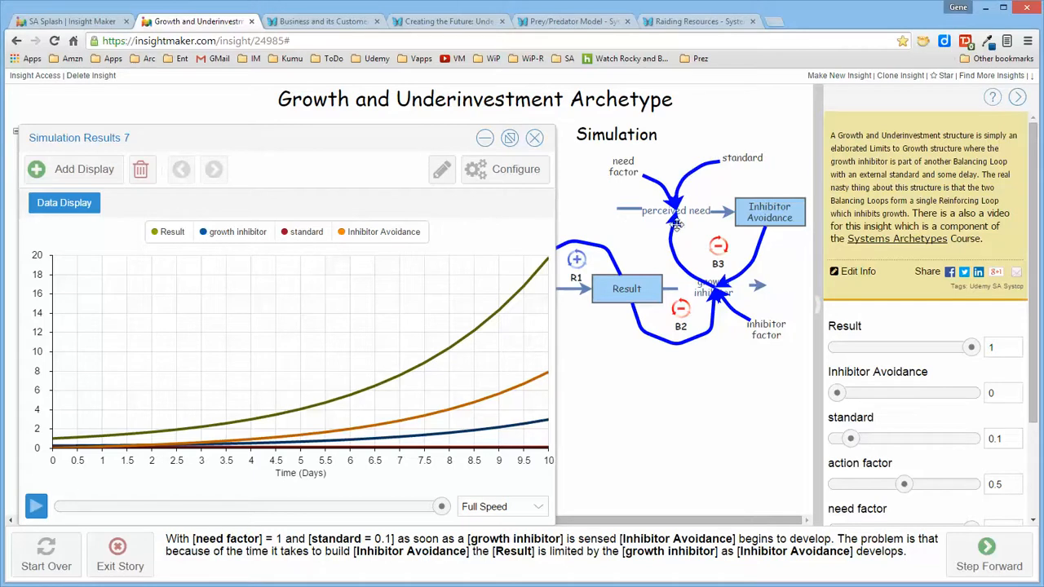
mouse_move(636, 305)
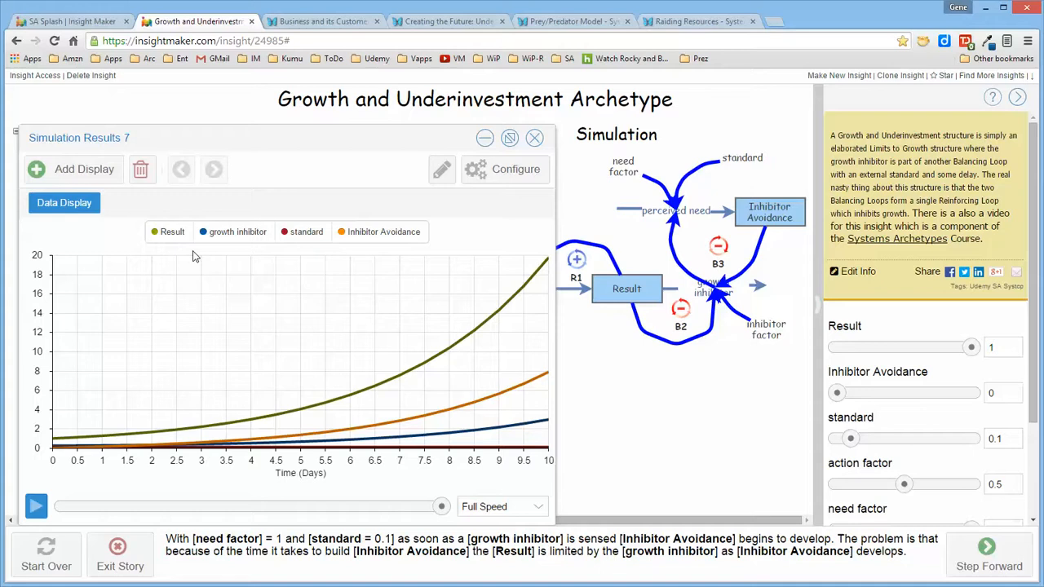
mouse_move(388, 237)
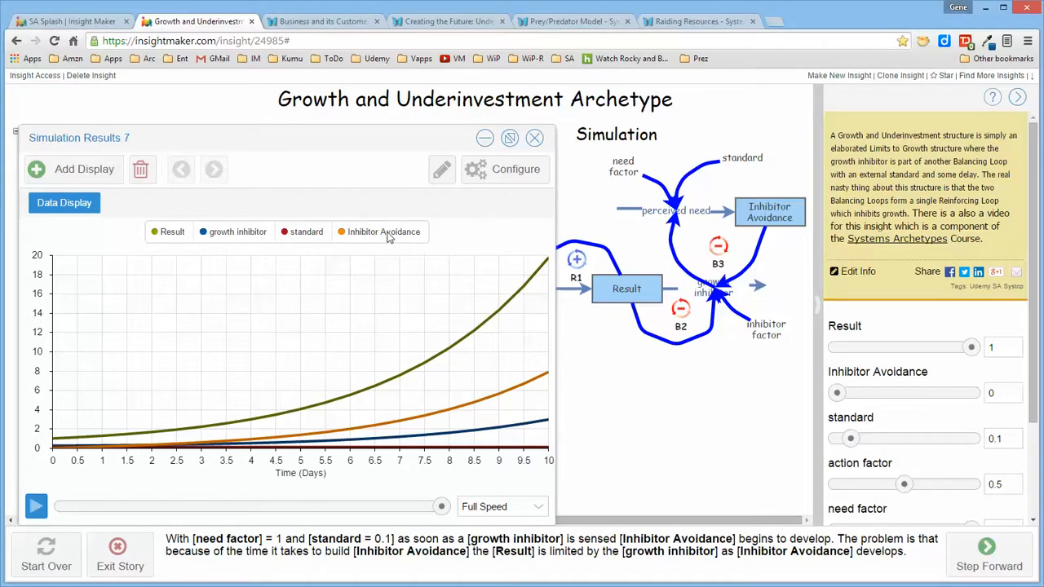
mouse_move(334, 433)
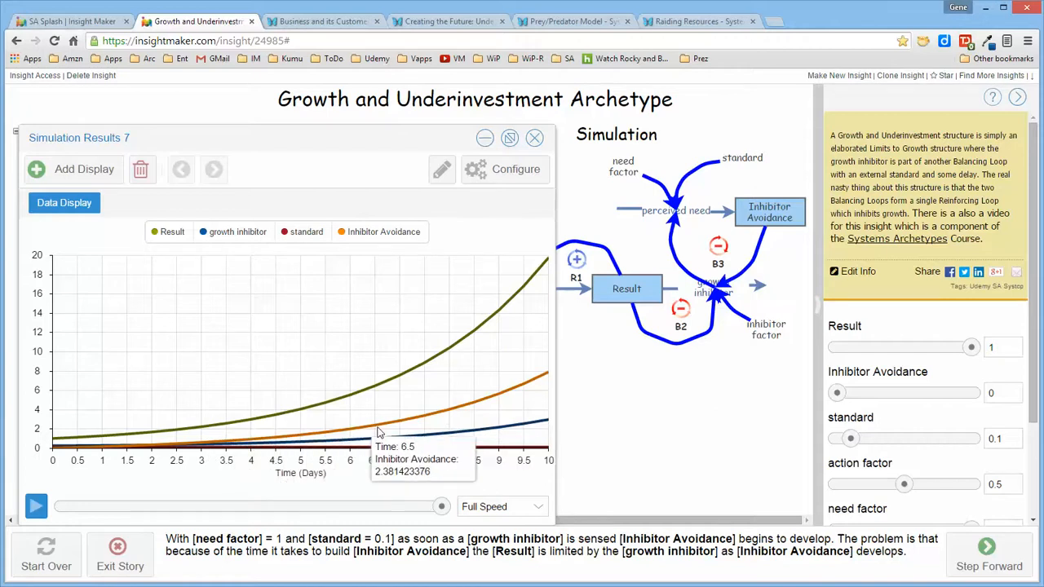
mouse_move(538, 367)
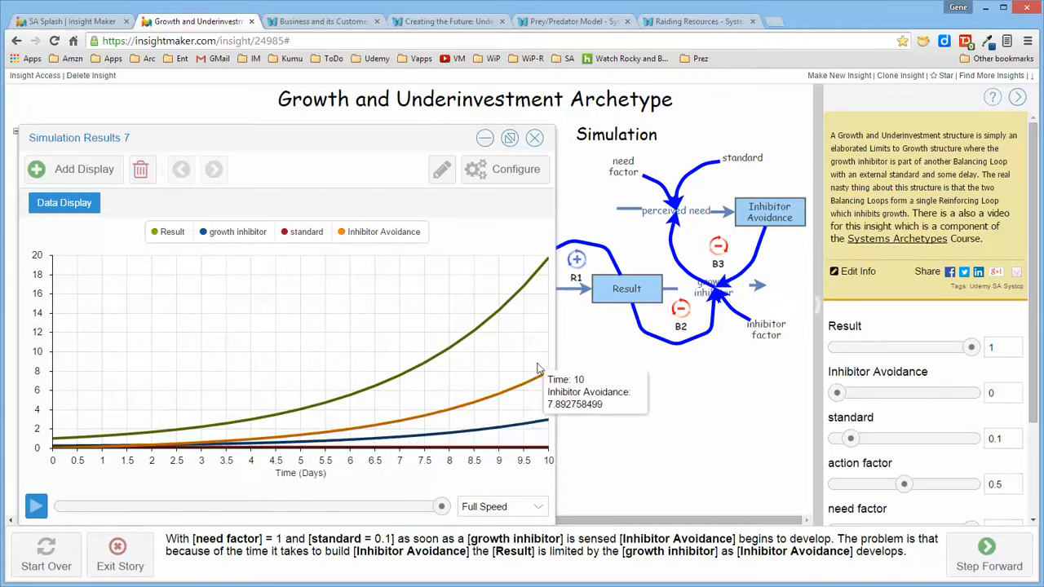
mouse_move(476, 336)
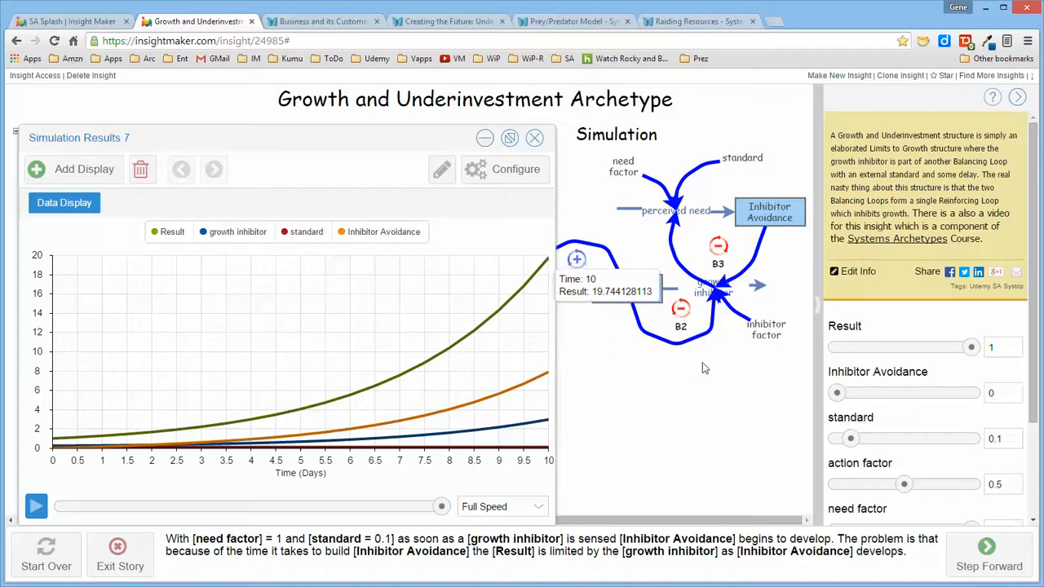
mouse_move(724, 381)
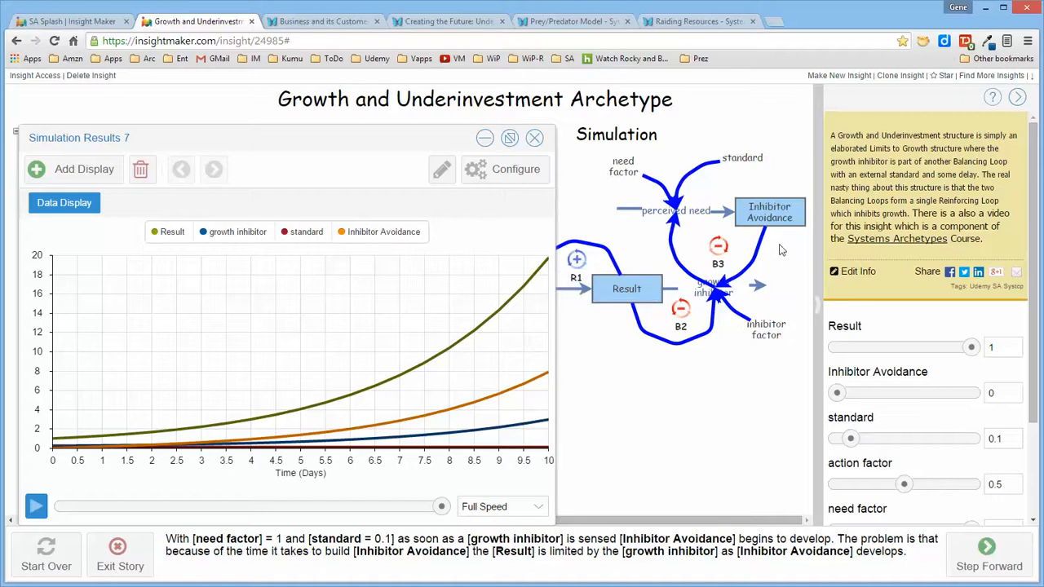
mouse_move(726, 376)
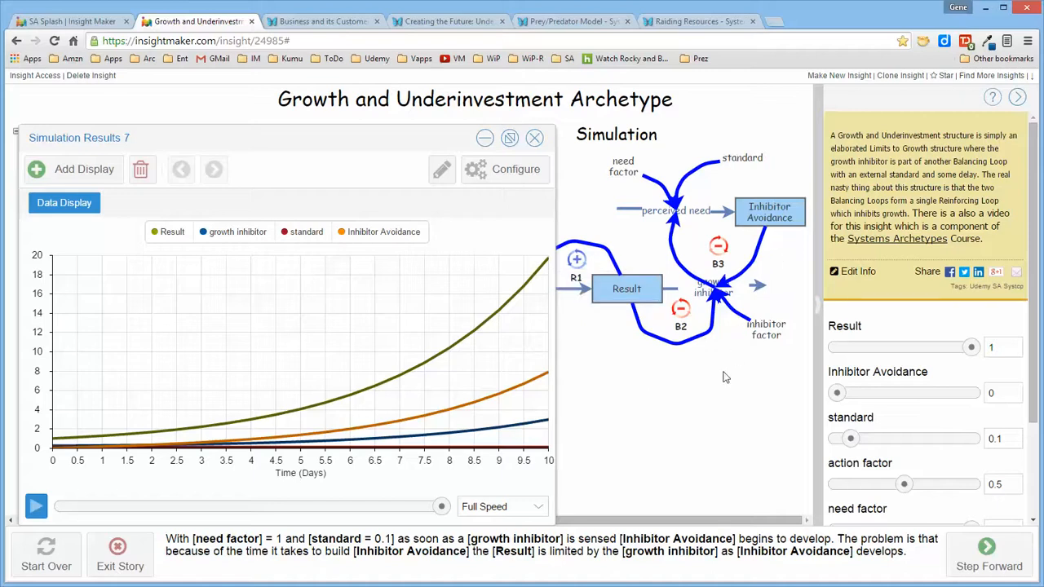
mouse_move(721, 375)
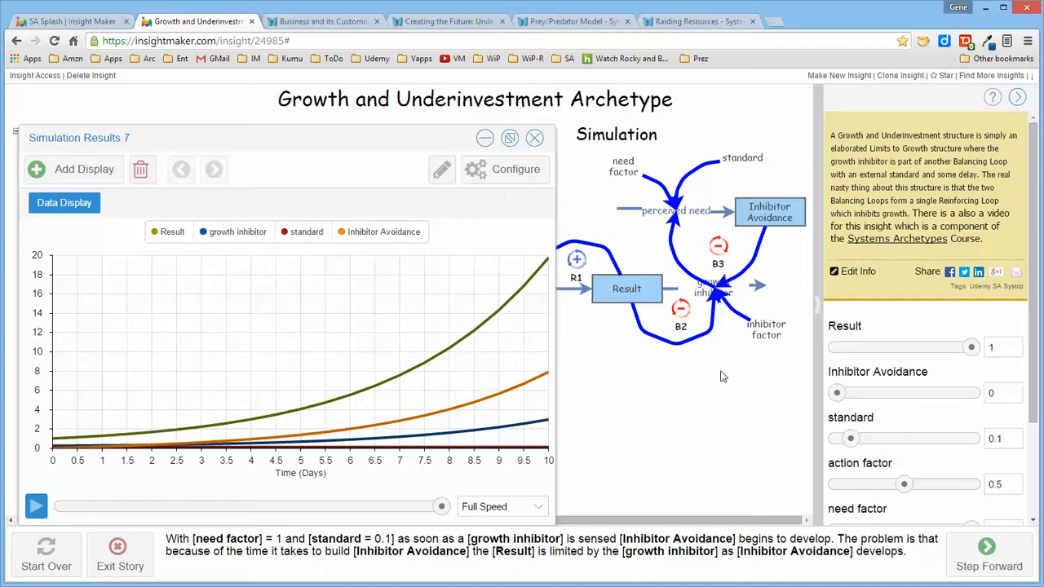
mouse_move(715, 378)
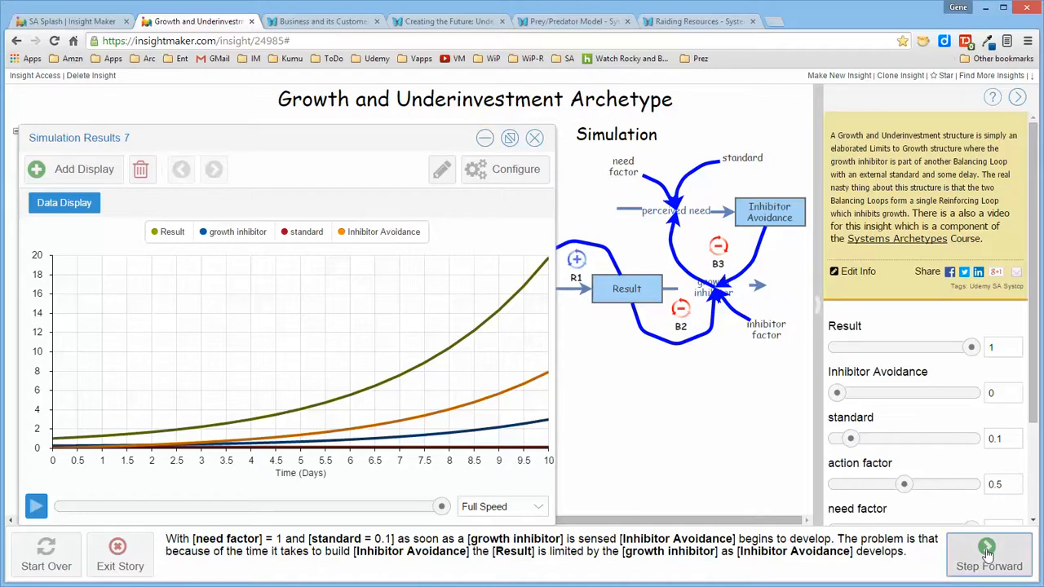
Step: Step forward past the delayed Inhibitor Avoidance run to the proactive strategy step
left_click(988, 555)
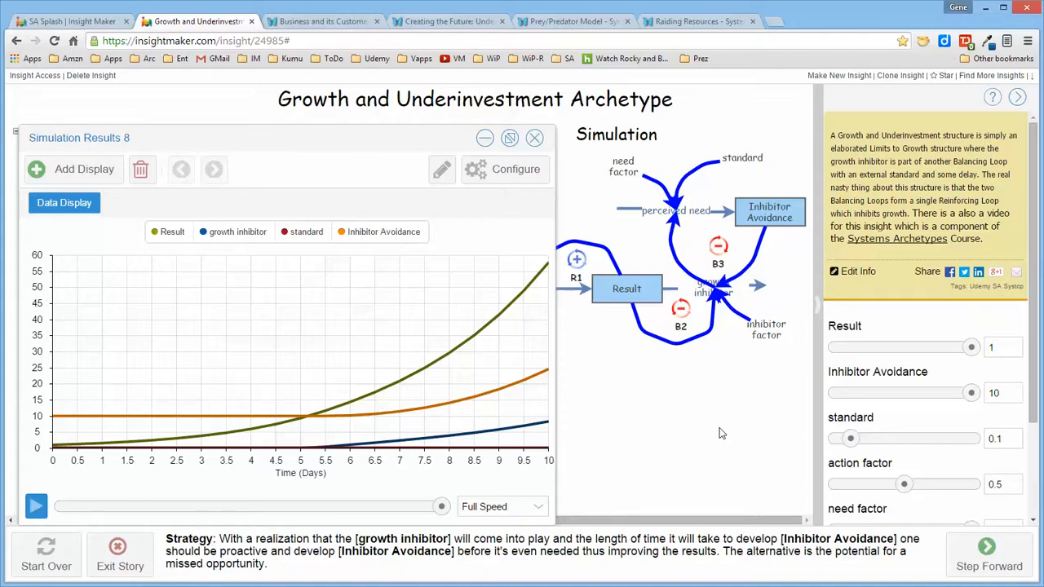
mouse_move(334, 414)
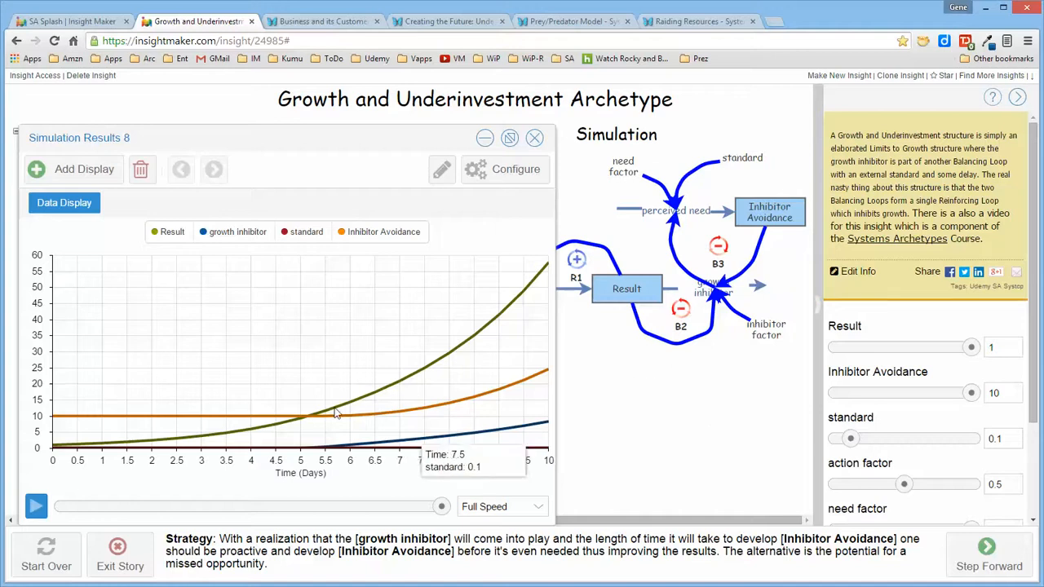
mouse_move(62, 415)
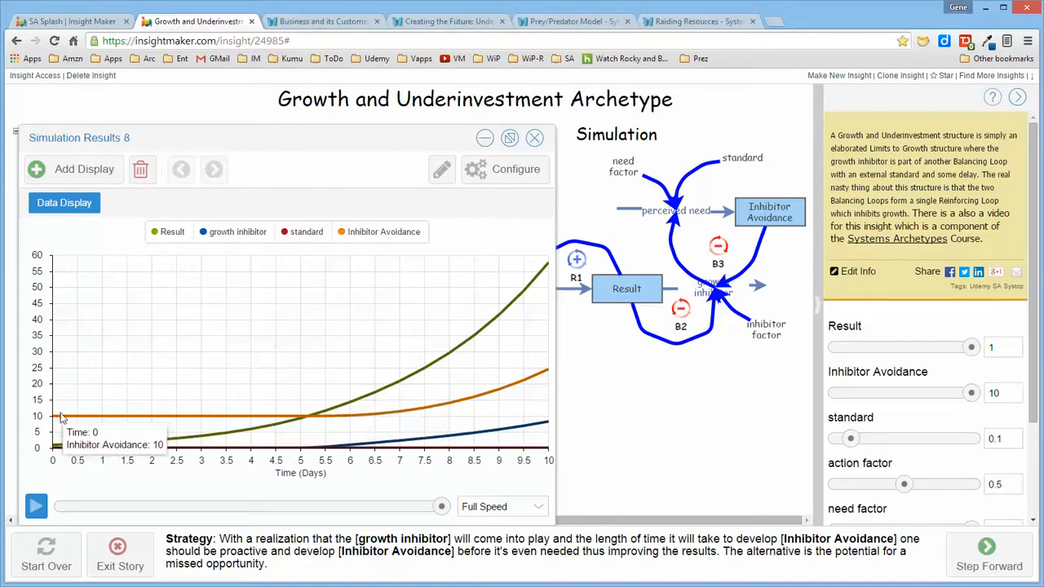
mouse_move(318, 281)
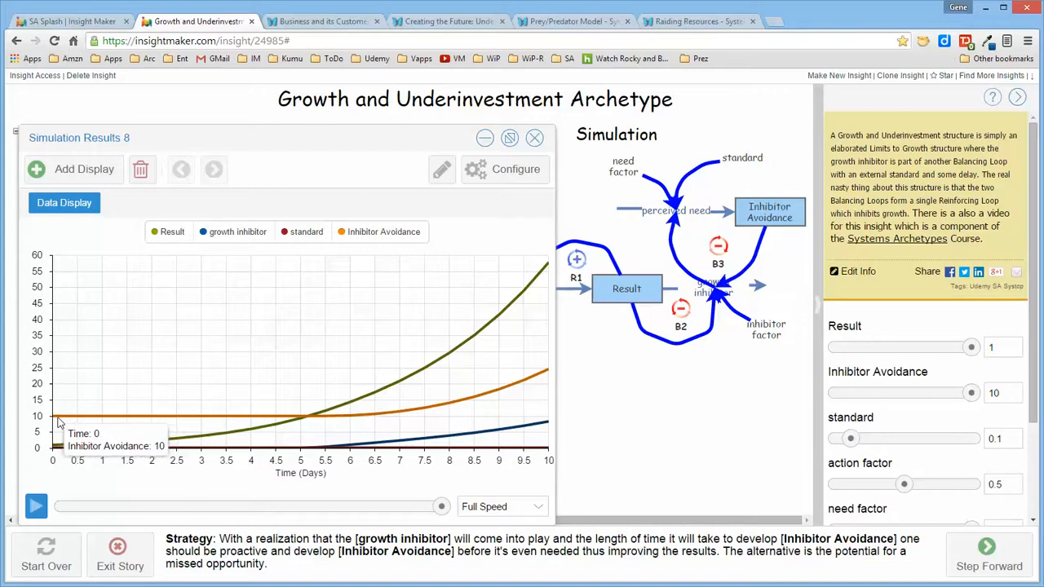
mouse_move(152, 421)
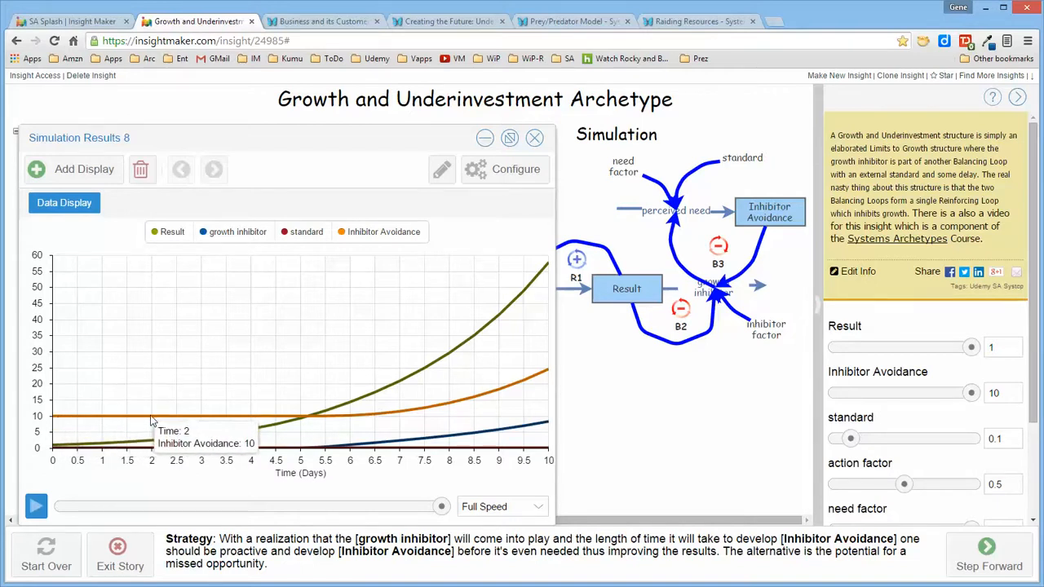
mouse_move(306, 422)
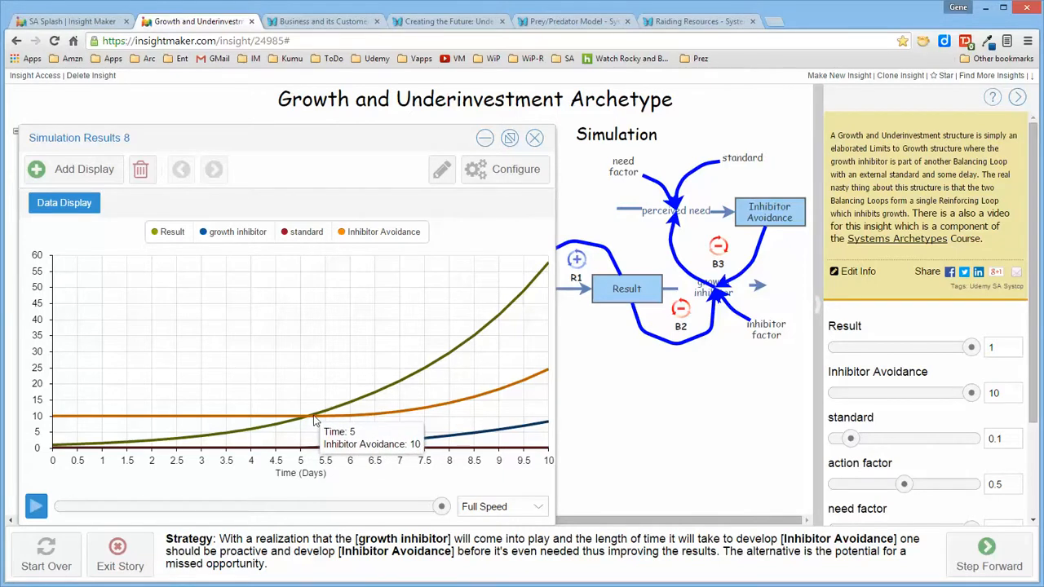
mouse_move(319, 414)
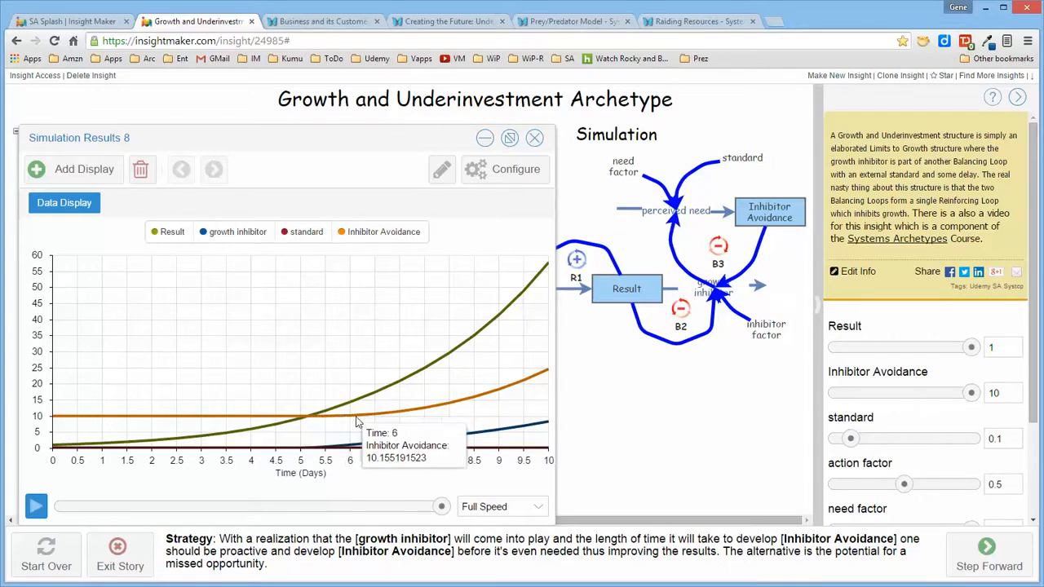
mouse_move(408, 417)
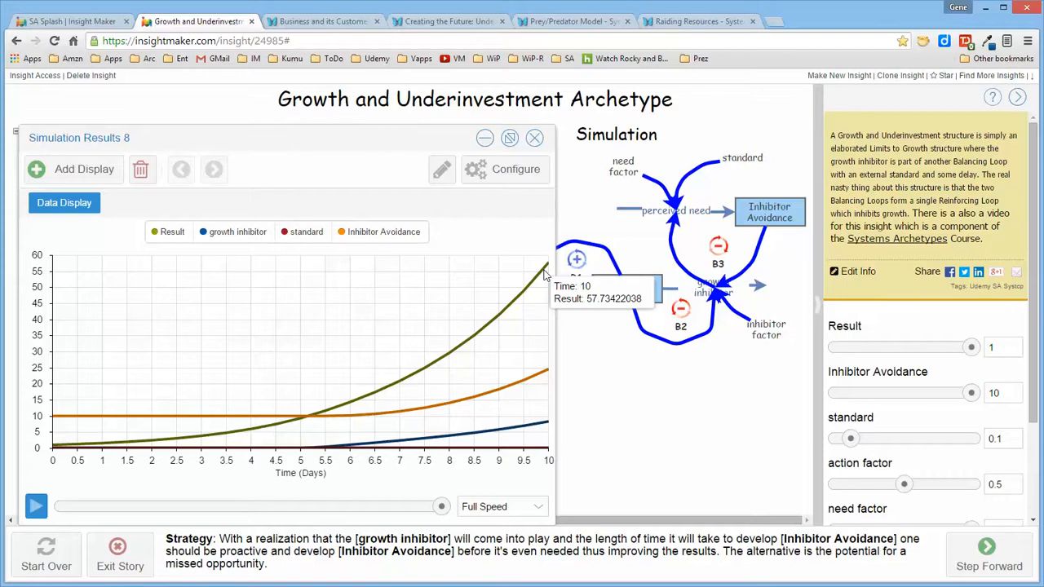
mouse_move(570, 359)
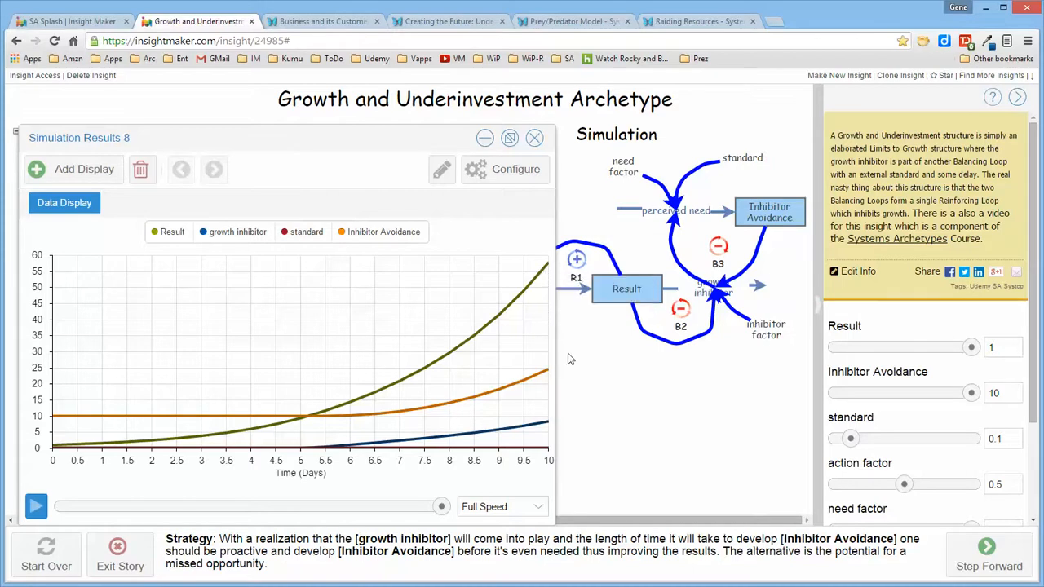
mouse_move(220, 416)
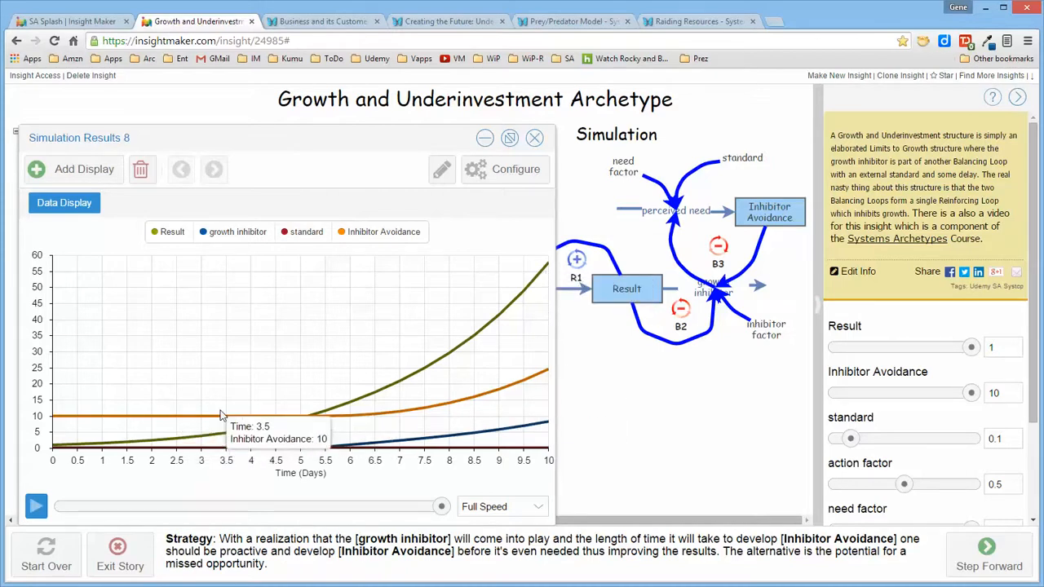
mouse_move(742, 350)
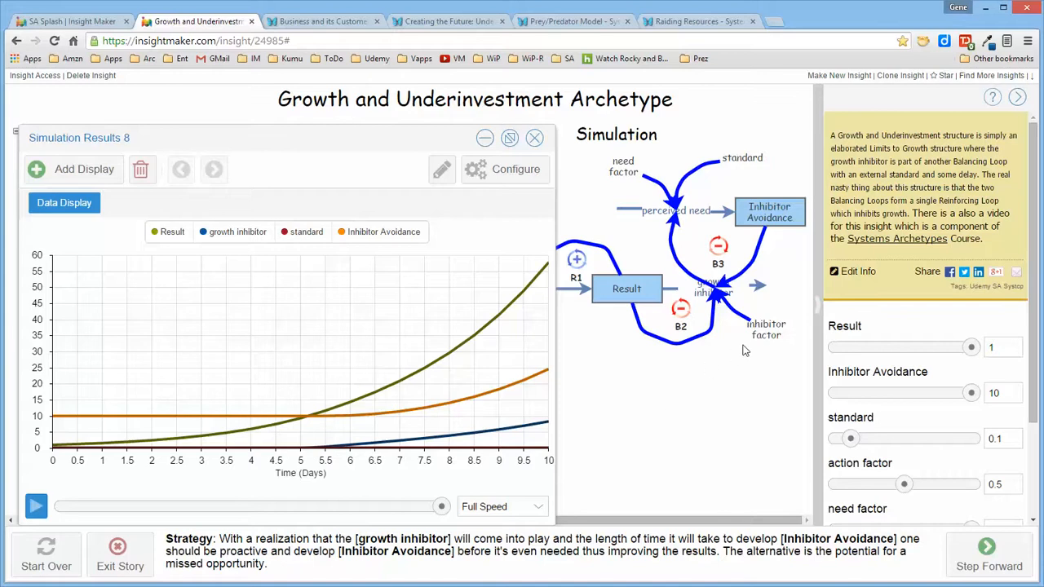
mouse_move(734, 350)
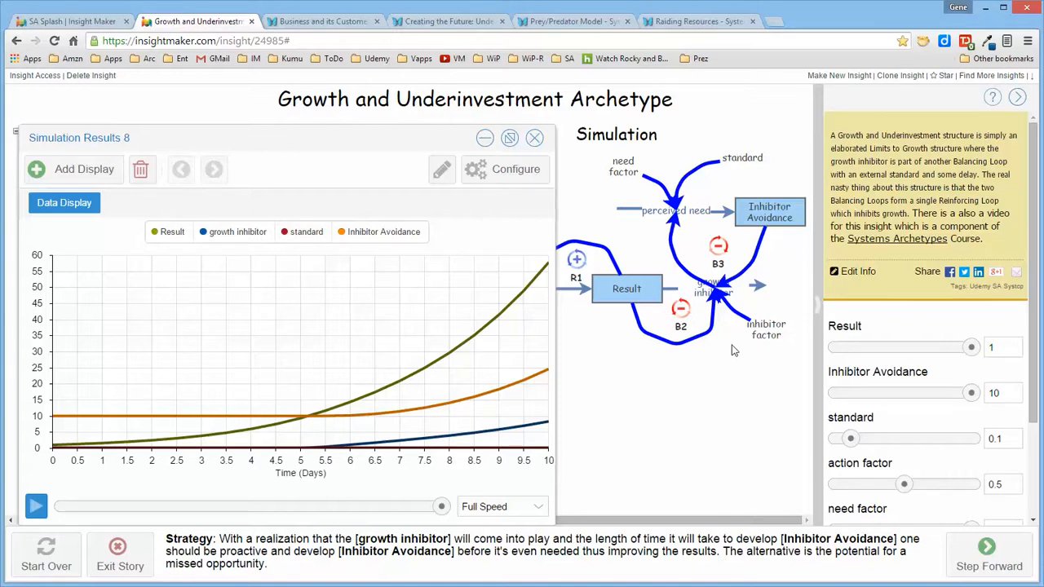
mouse_move(731, 344)
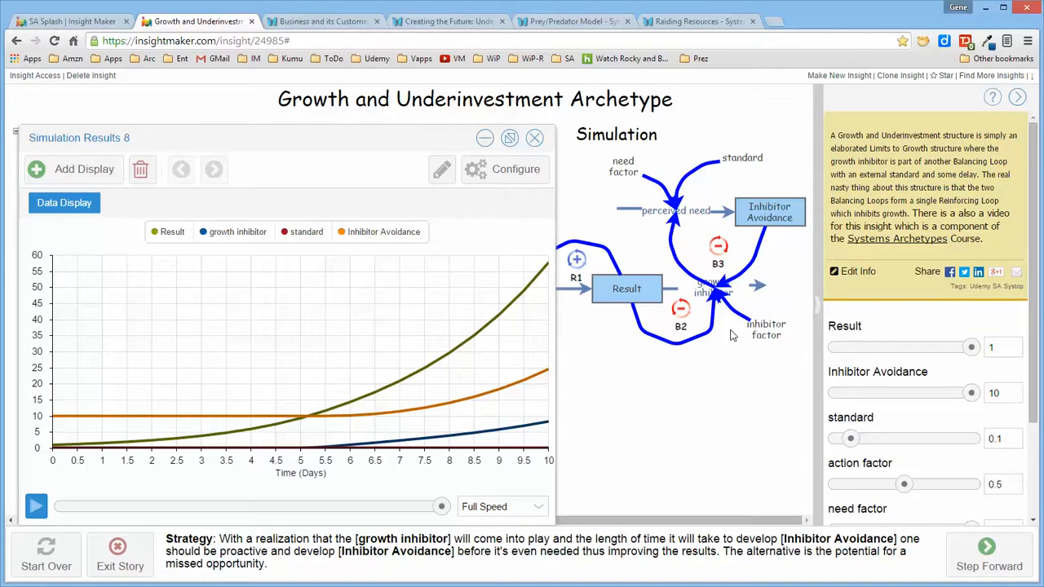
mouse_move(727, 325)
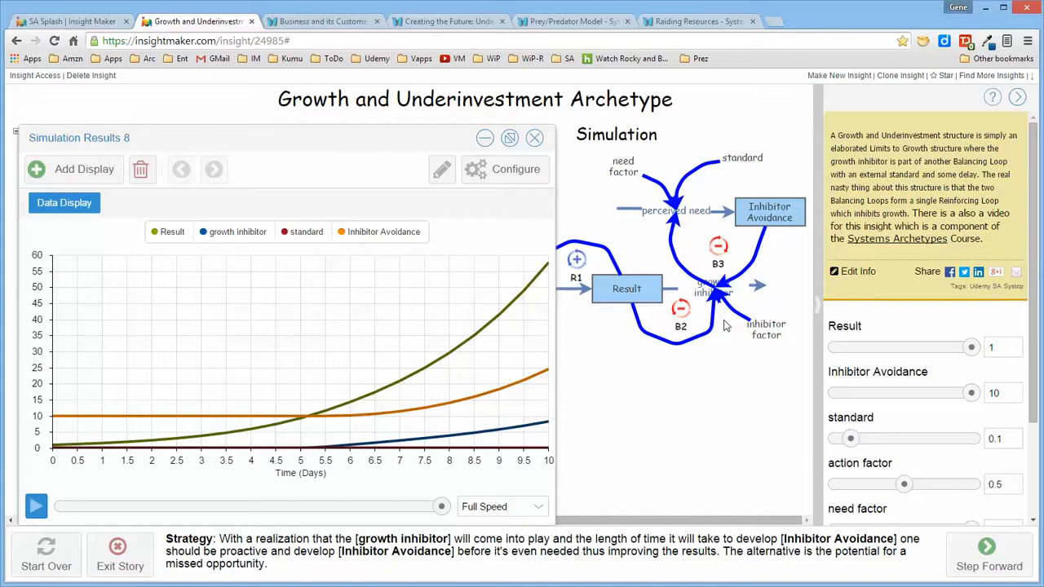
mouse_move(601, 330)
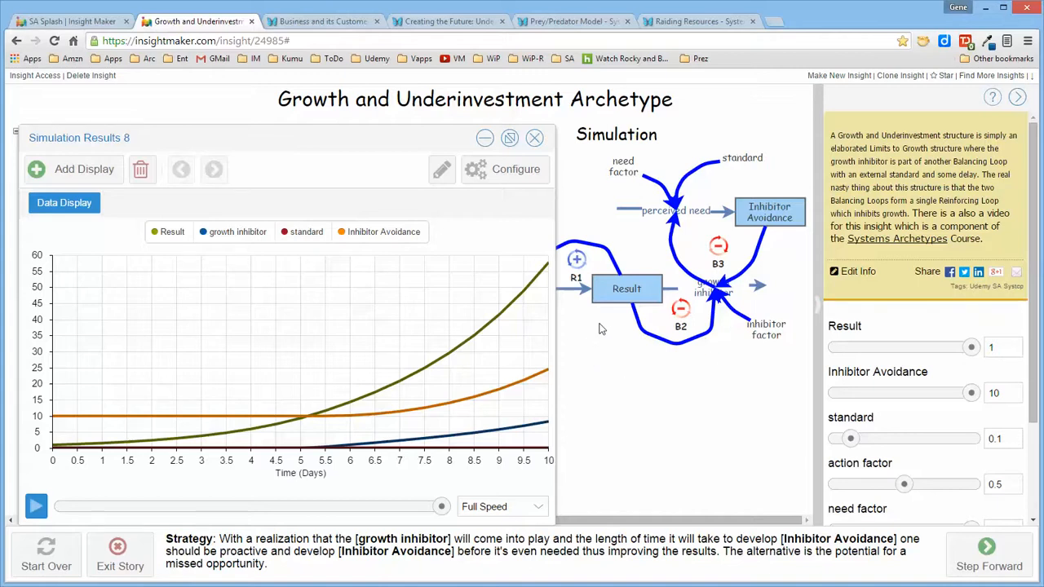
mouse_move(604, 341)
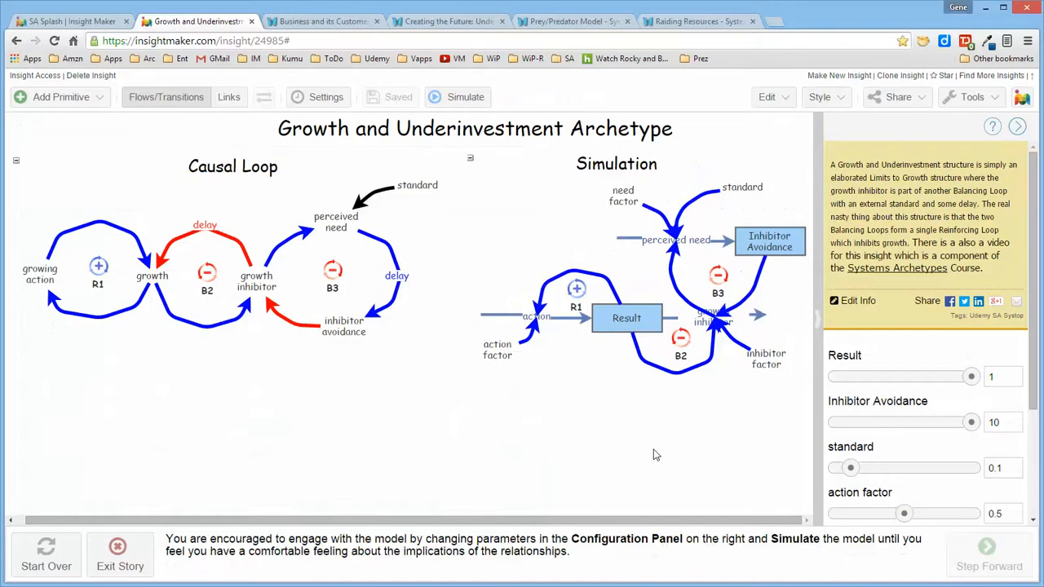
mouse_move(554, 436)
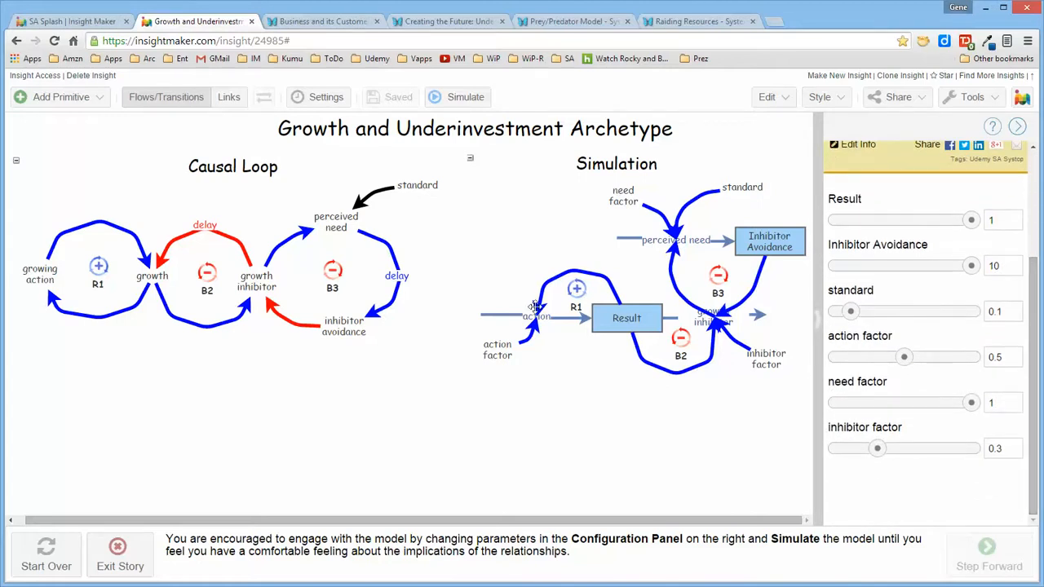
mouse_move(681, 417)
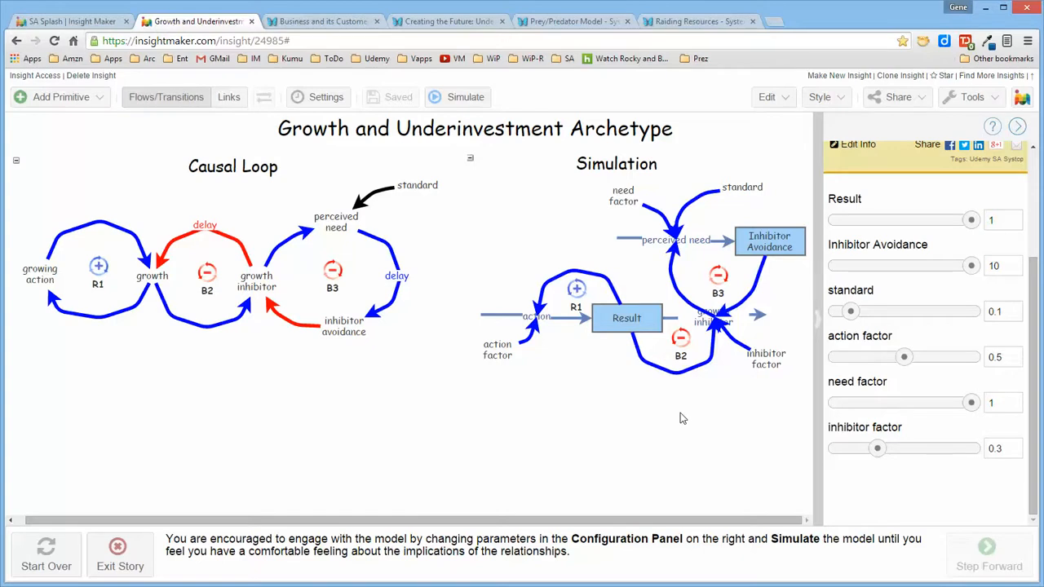
mouse_move(623, 121)
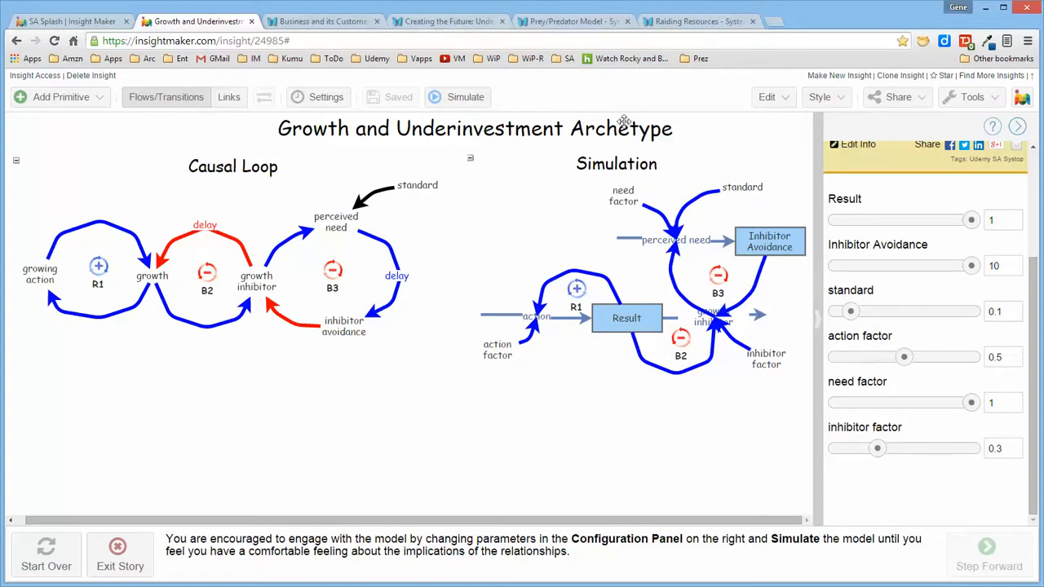
mouse_move(633, 108)
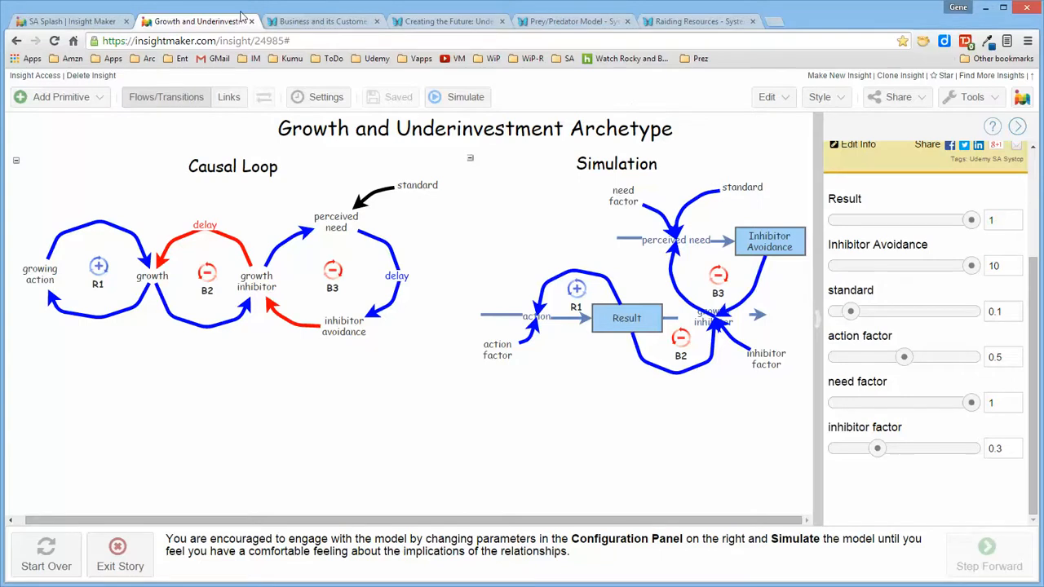
mouse_move(497, 453)
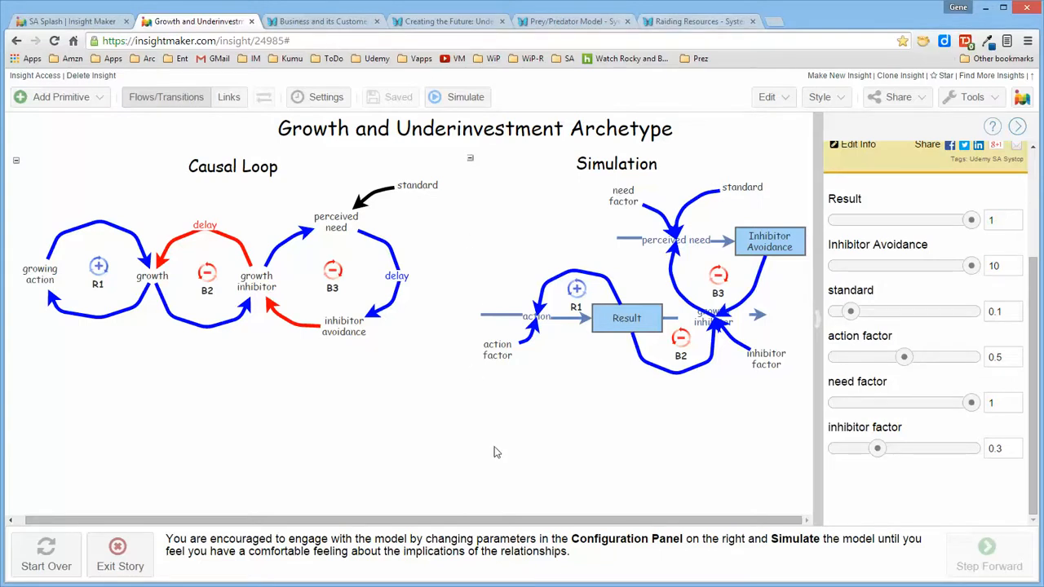
mouse_move(571, 455)
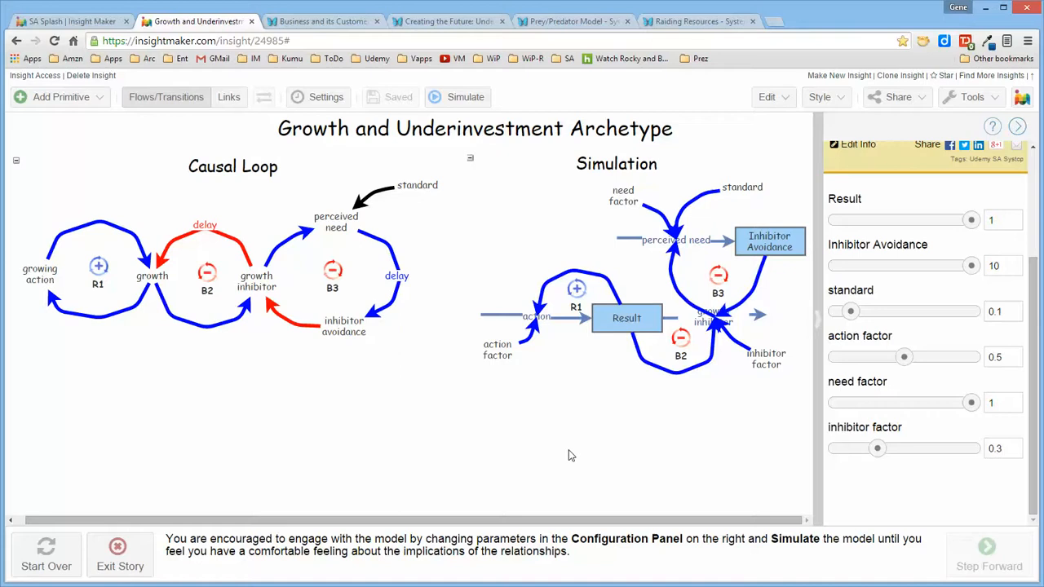
mouse_move(502, 515)
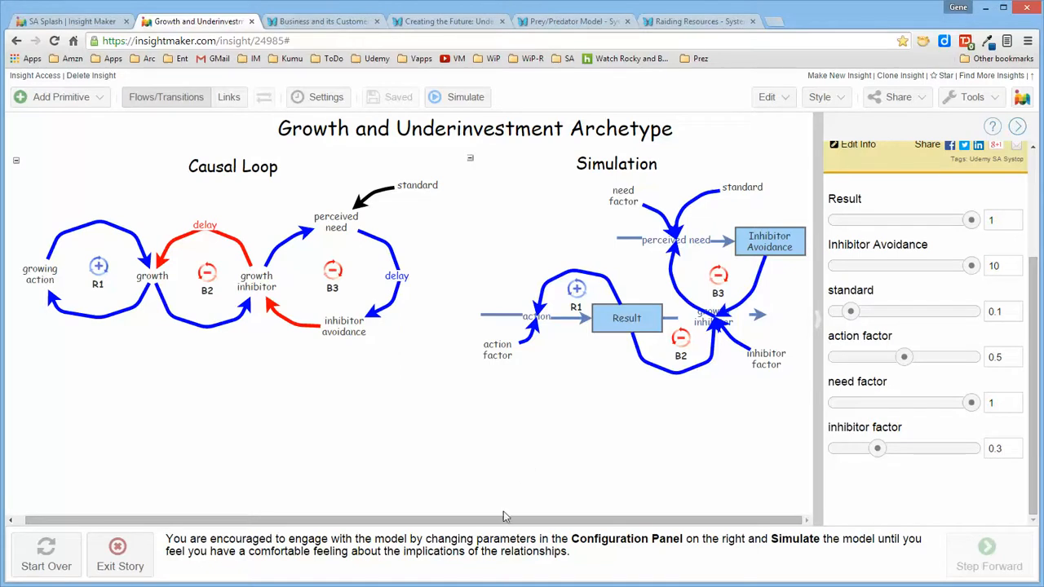